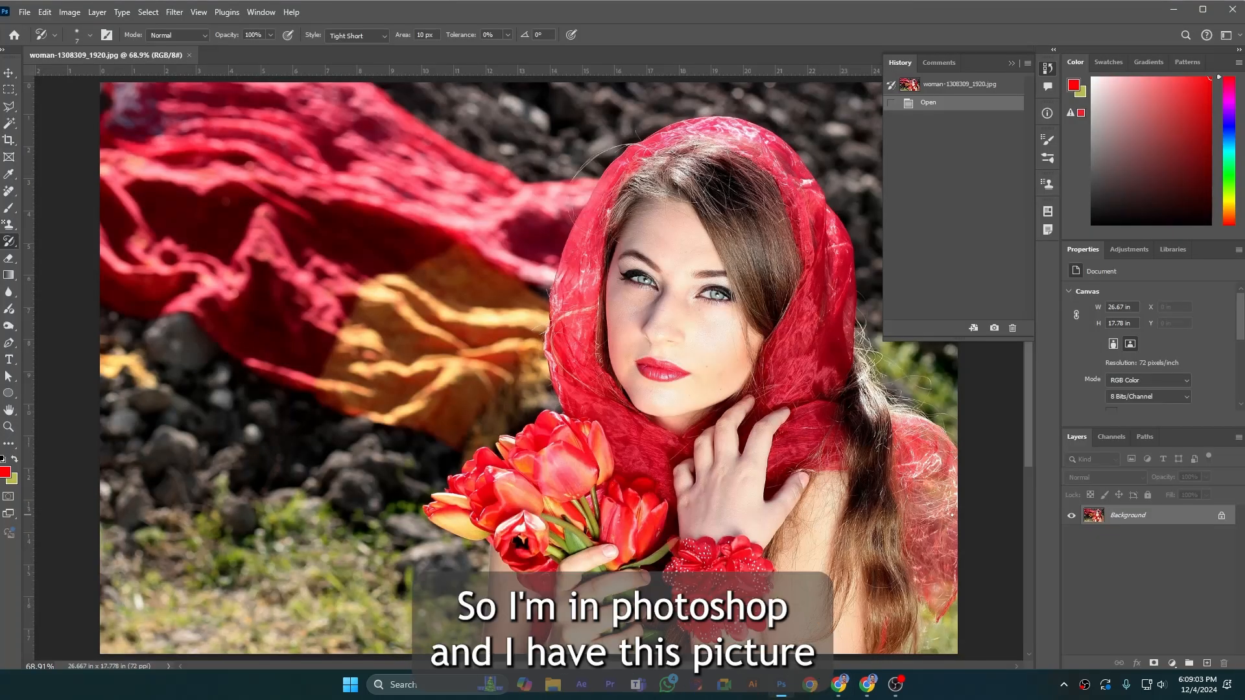
{"action": "mouse_move", "coordinate": [950, 514]}
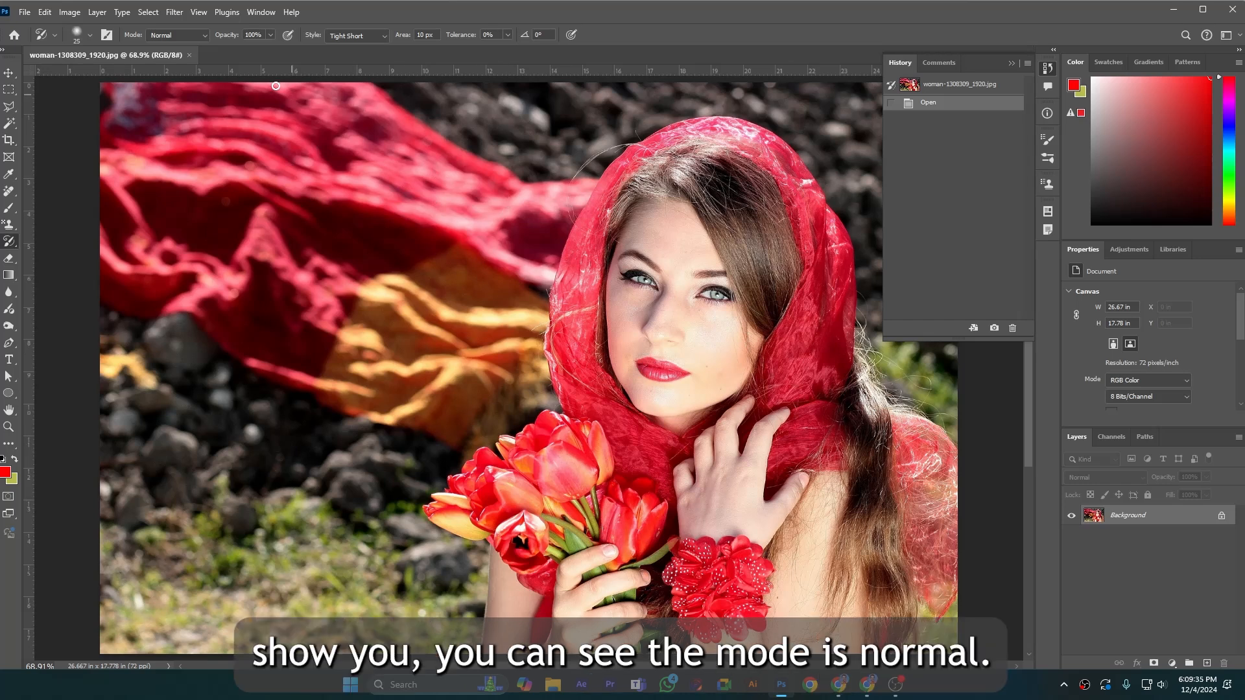
Check the brush Mode list and keep the blending mode at Normal.
{"action": "left_click", "coordinate": [176, 35]}
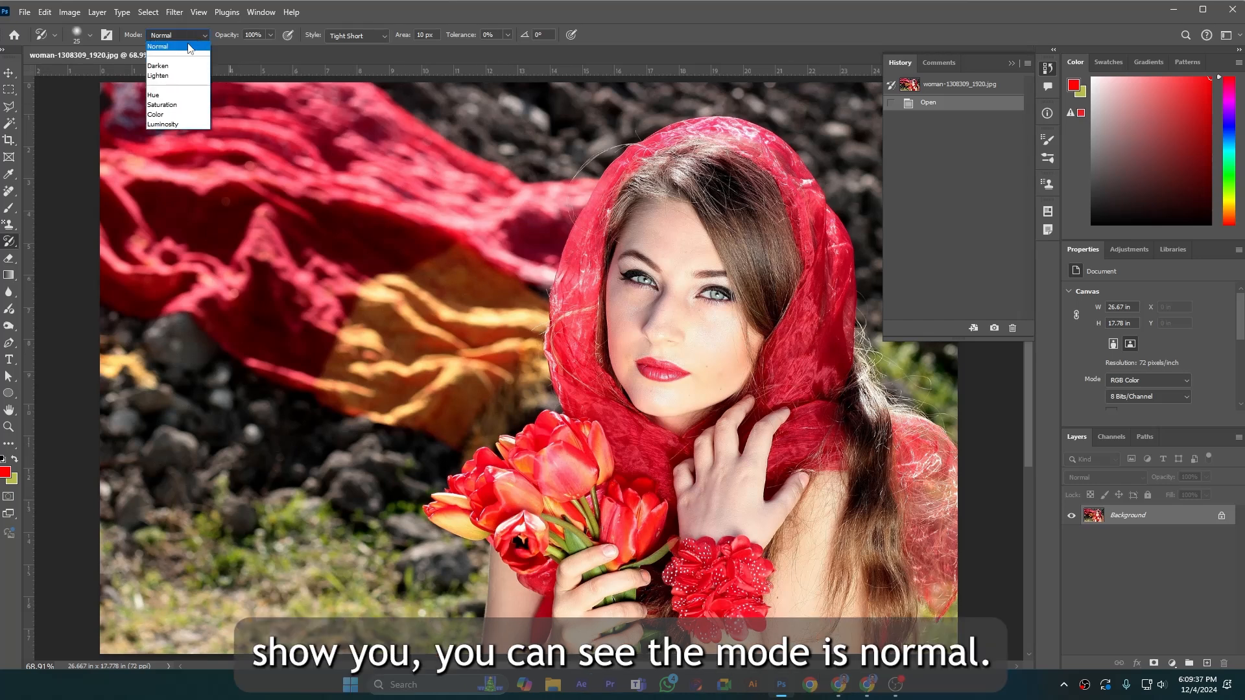
{"action": "left_click", "coordinate": [158, 45]}
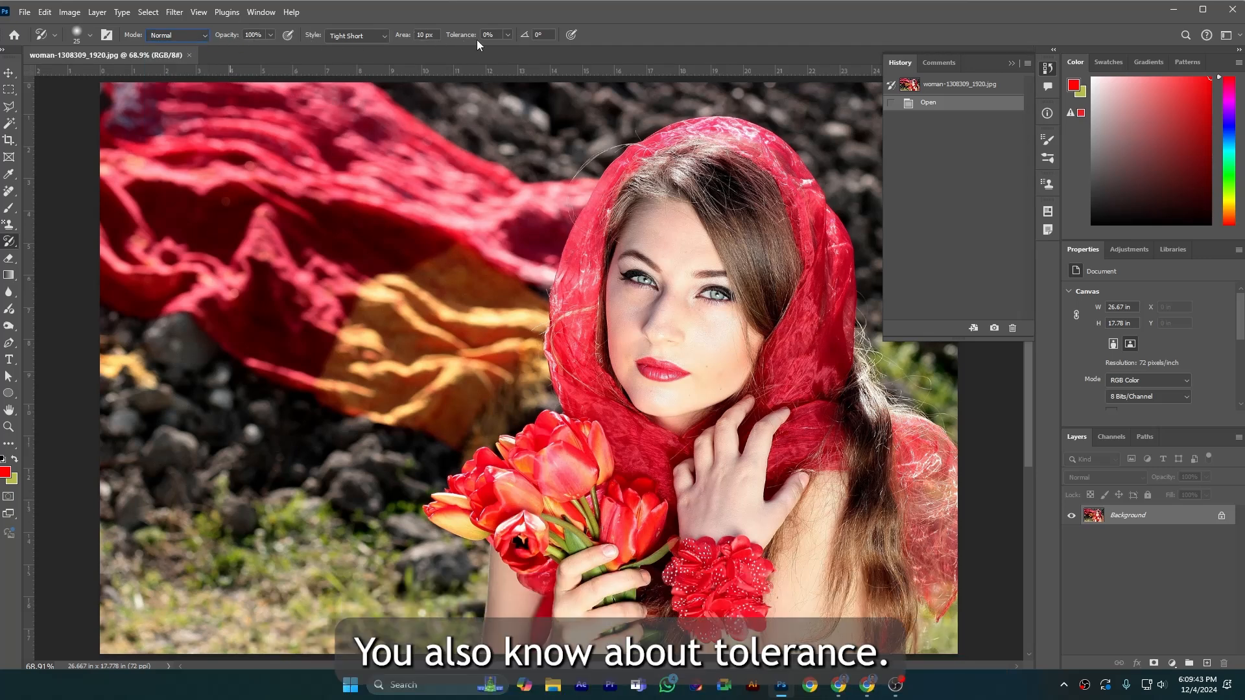
{"action": "mouse_move", "coordinate": [682, 244]}
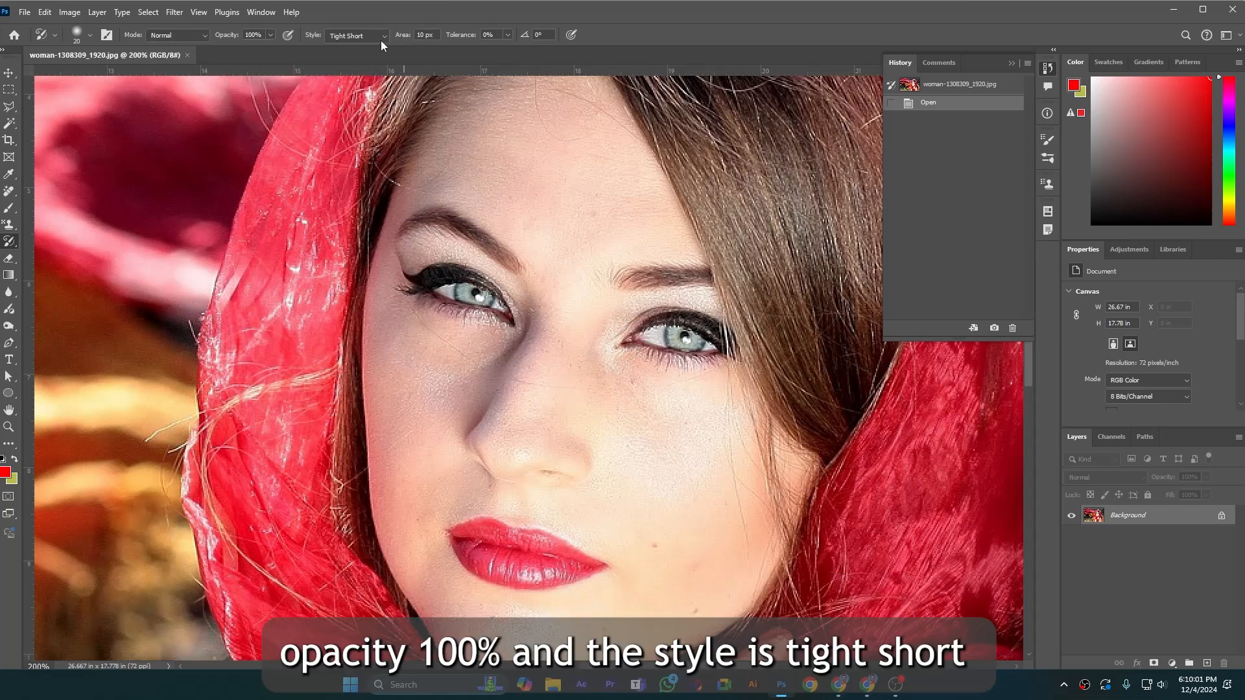
{"action": "mouse_move", "coordinate": [536, 349]}
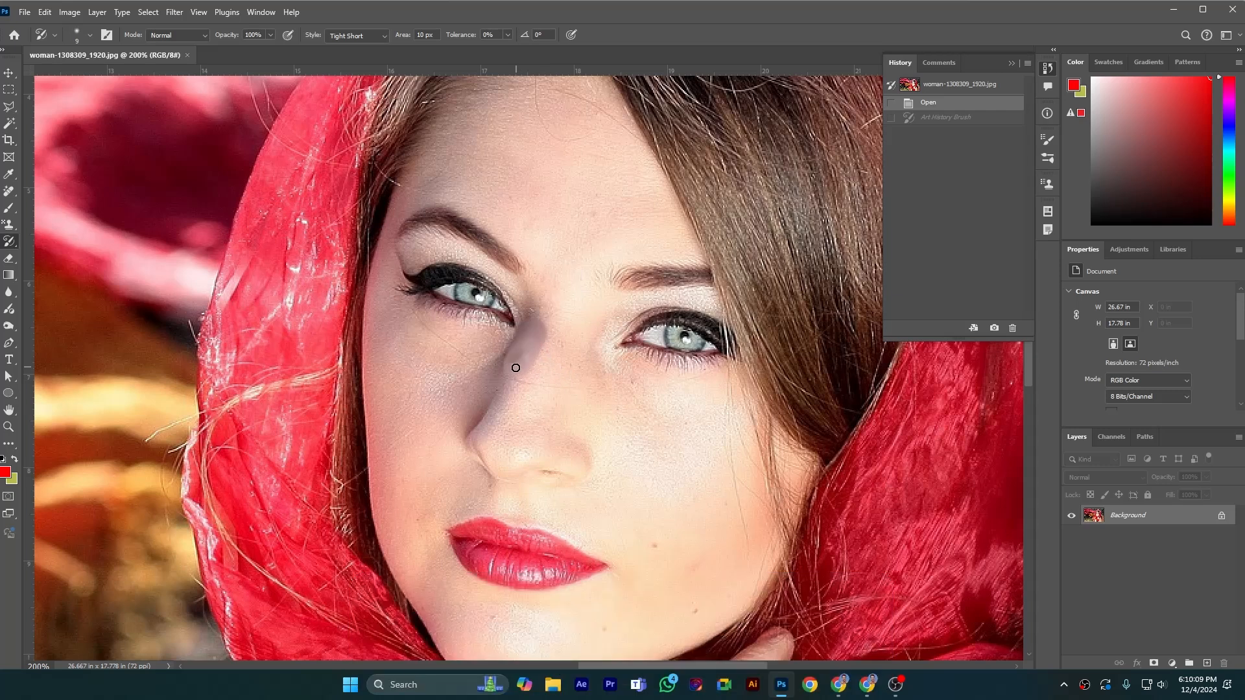
Paint Normal-mode Art History Brush strokes over the nose and between the eyes.
{"action": "left_click_drag", "start_coordinate": [516, 367], "coordinate": [478, 450]}
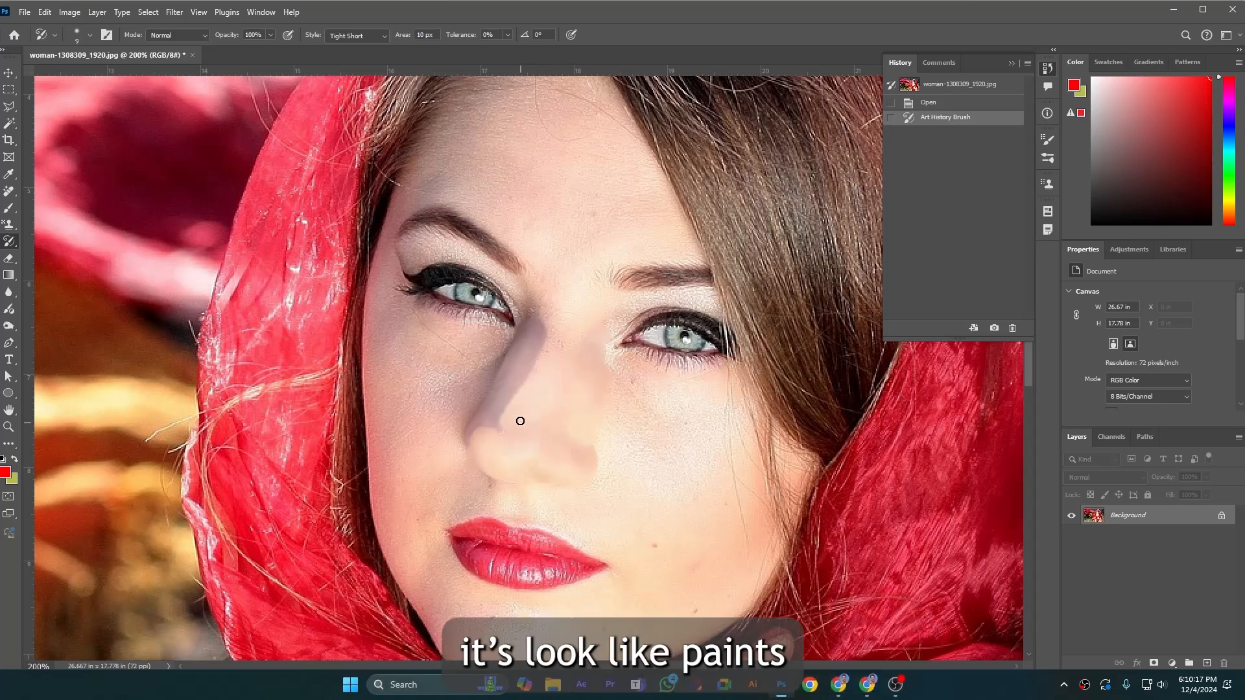
{"action": "left_click_drag", "start_coordinate": [521, 420], "coordinate": [556, 437]}
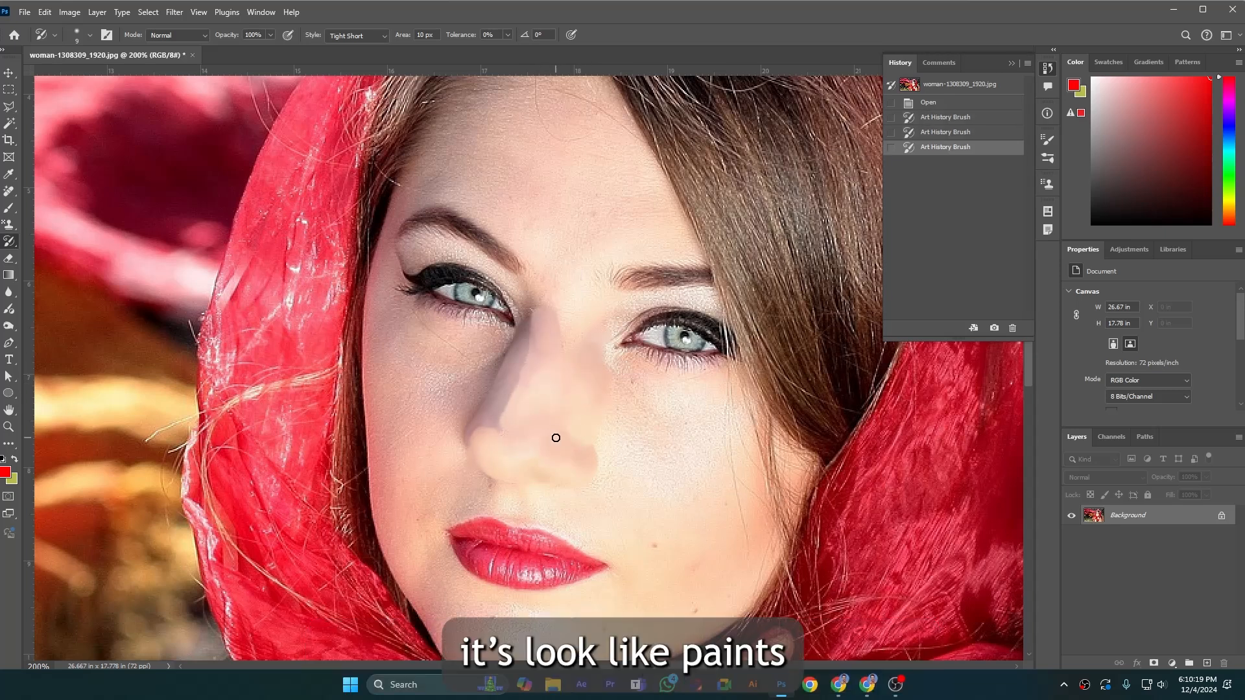
Switch the brush to Darken mode and paint along the left cheek and beside the left eye.
{"action": "left_click", "coordinate": [176, 35]}
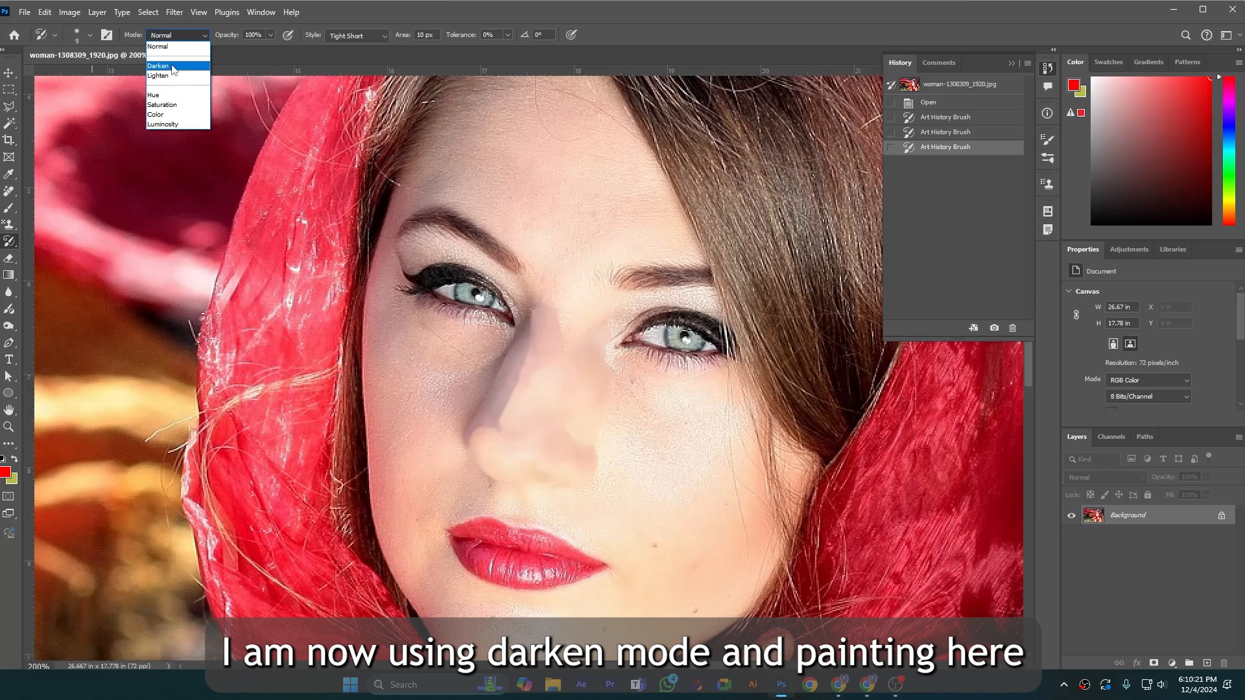
{"action": "left_click", "coordinate": [159, 64]}
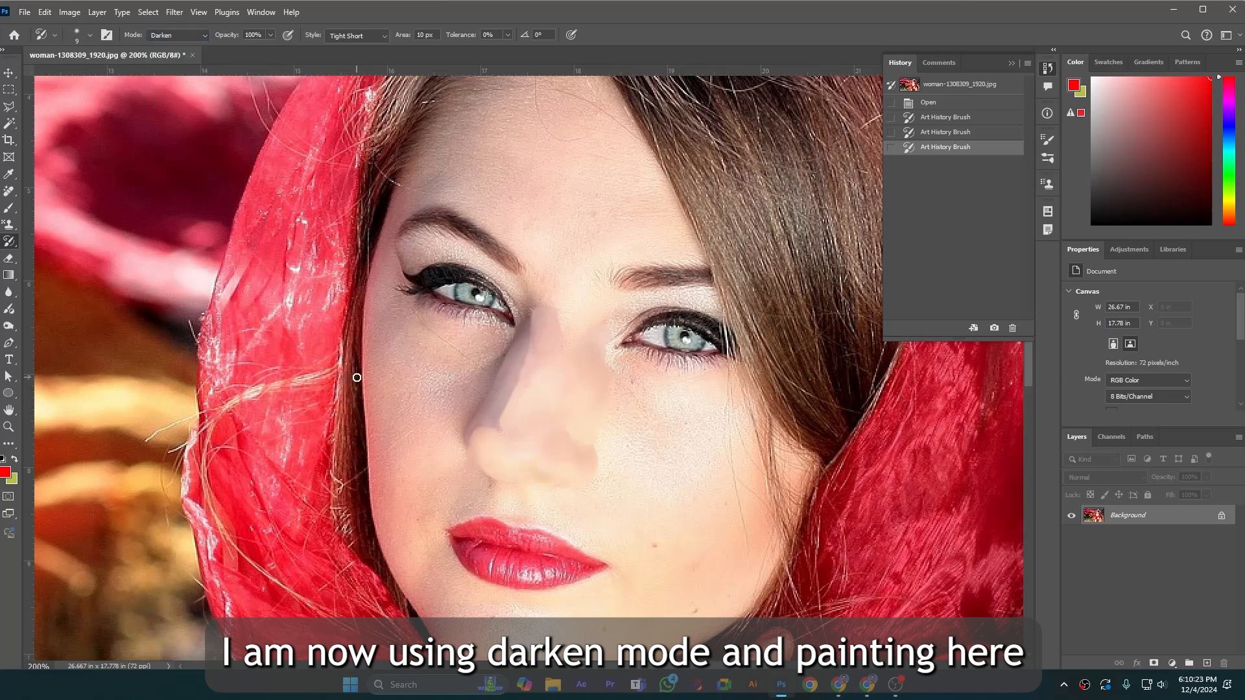
{"action": "left_click_drag", "start_coordinate": [356, 377], "coordinate": [372, 546]}
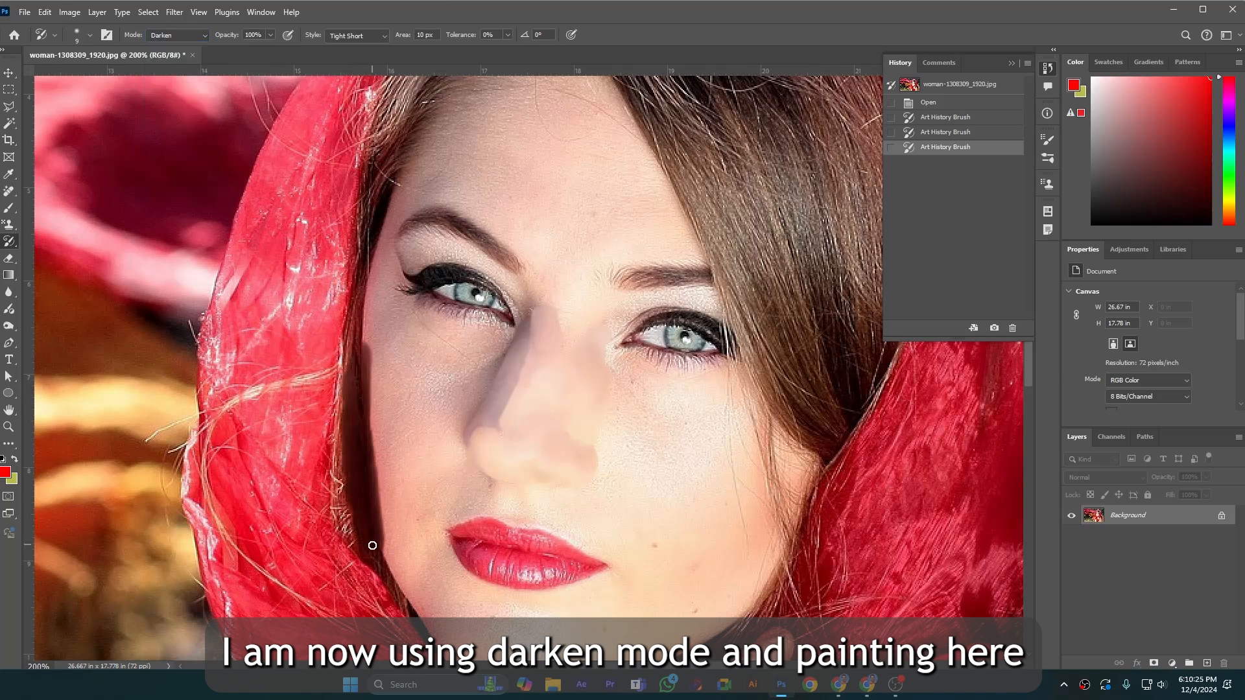
{"action": "left_click_drag", "start_coordinate": [373, 545], "coordinate": [360, 310]}
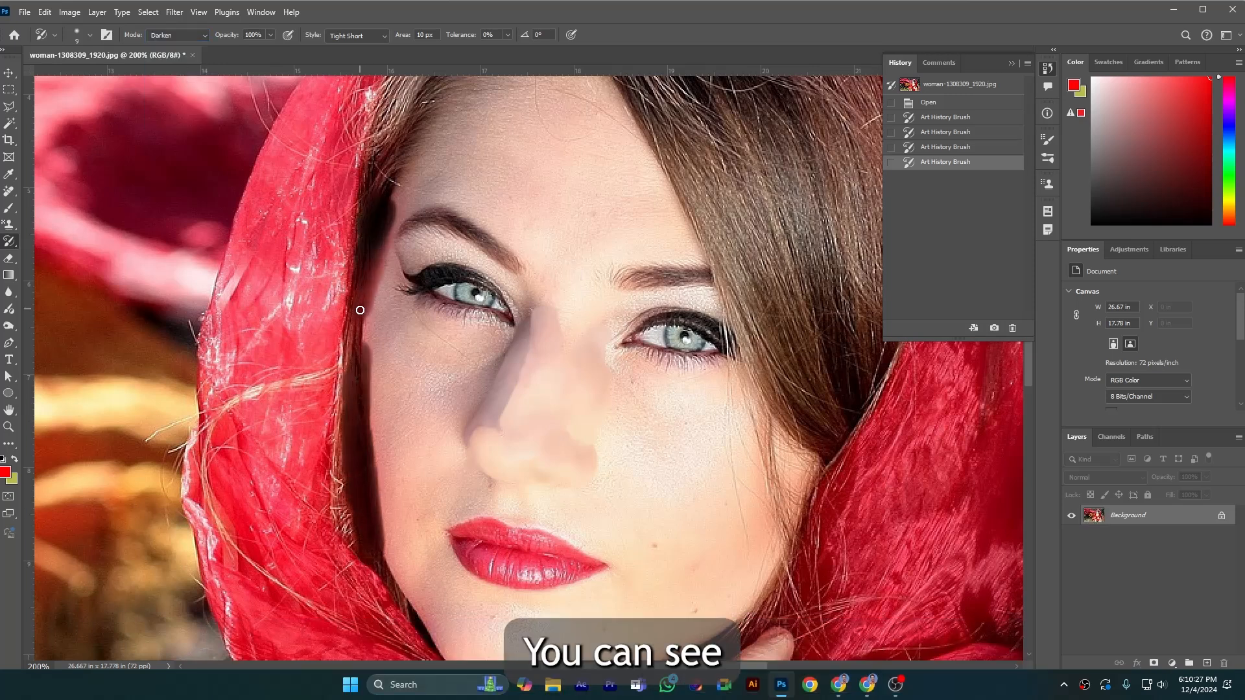
{"action": "left_click_drag", "start_coordinate": [360, 310], "coordinate": [425, 104]}
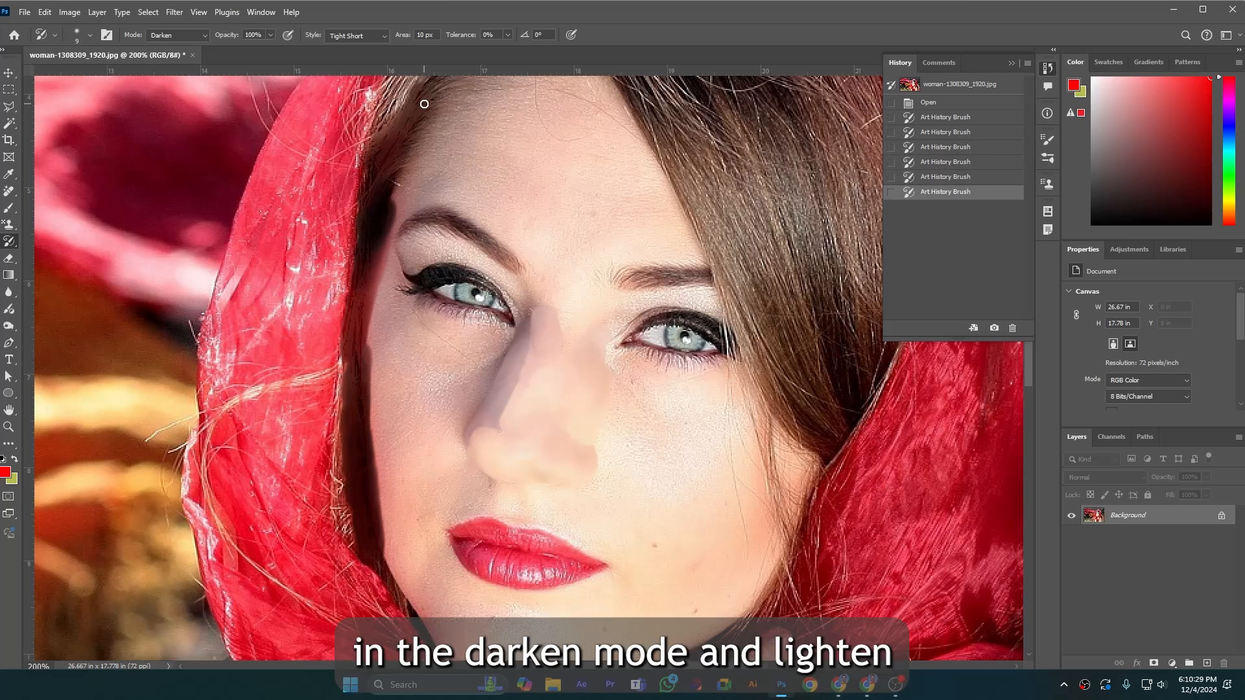
Lighten the lips with Lighten-mode strokes, then return the brush mode to Normal.
{"action": "left_click", "coordinate": [177, 35]}
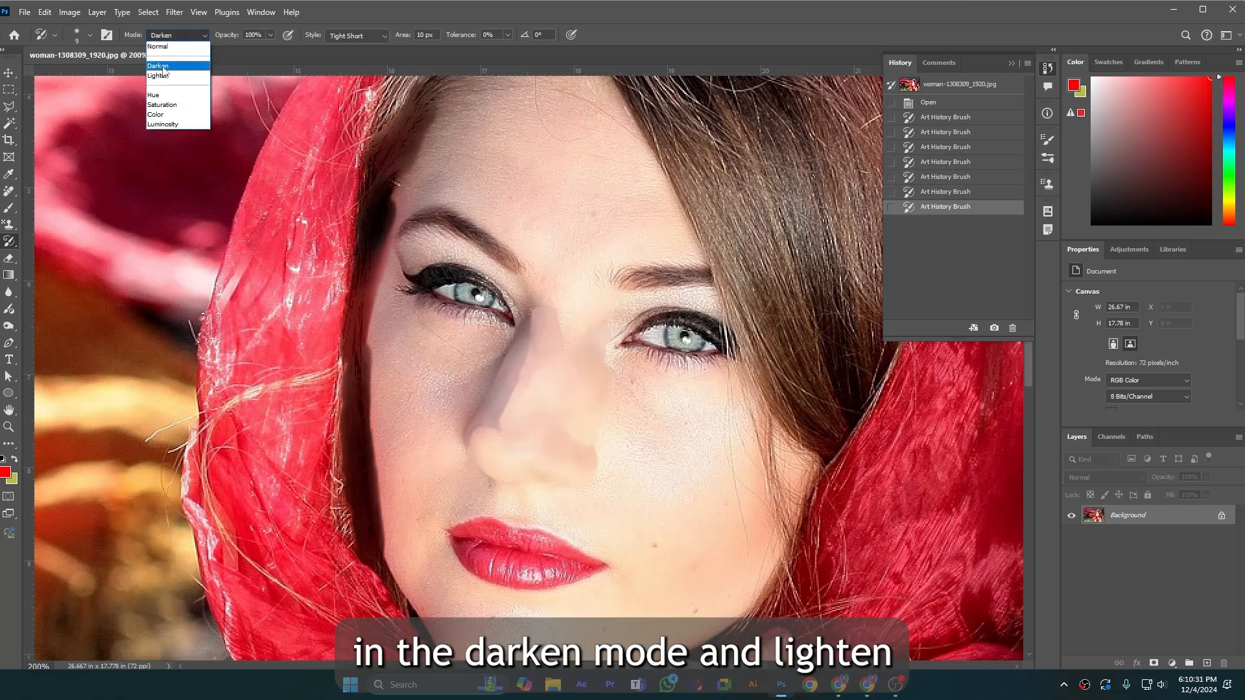
{"action": "left_click", "coordinate": [160, 75]}
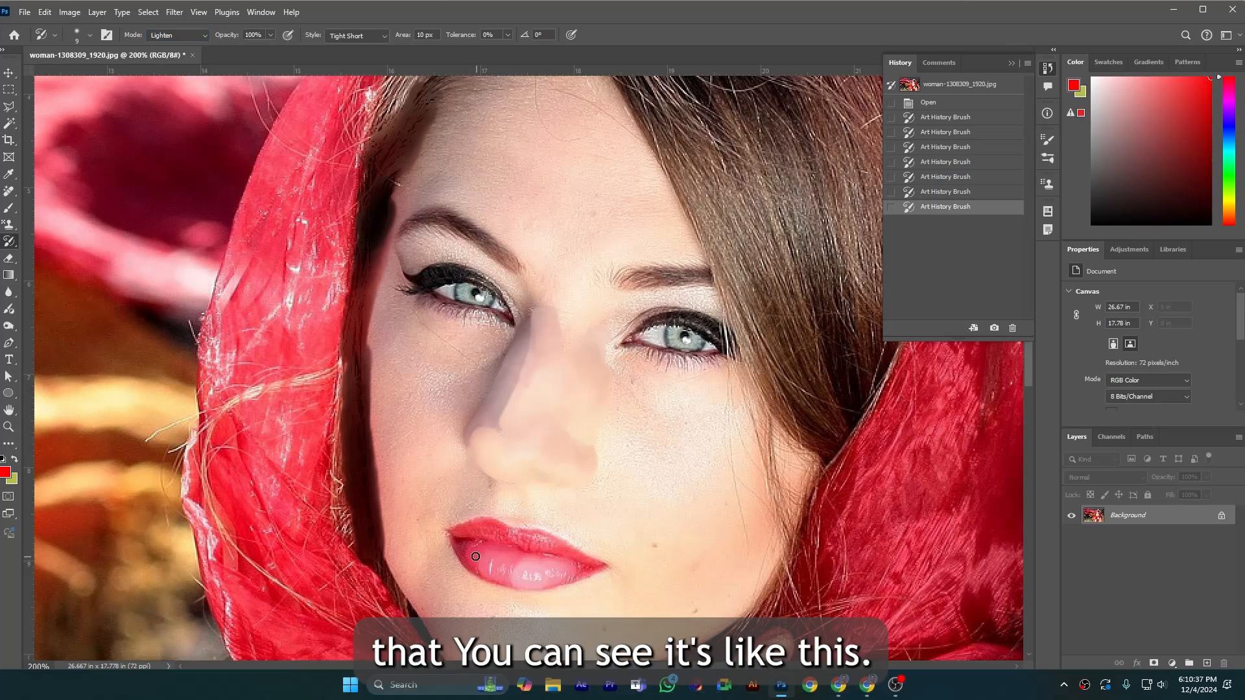
{"action": "left_click_drag", "start_coordinate": [476, 555], "coordinate": [546, 548]}
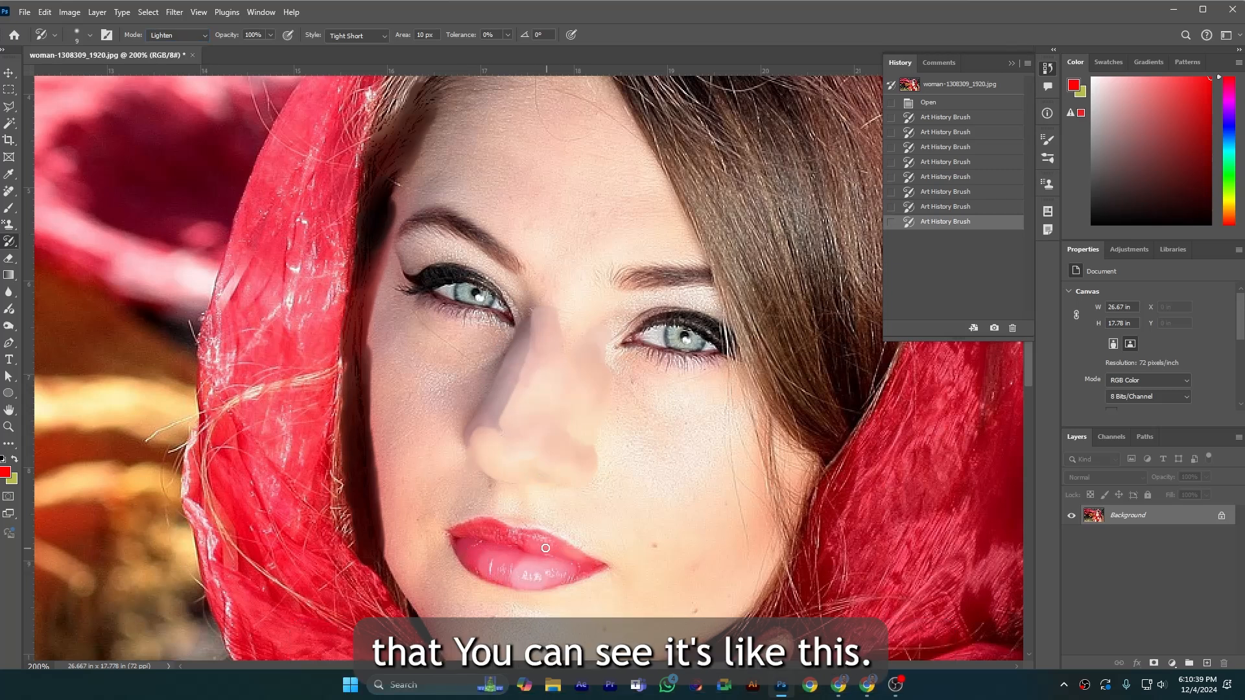
{"action": "left_click_drag", "start_coordinate": [545, 548], "coordinate": [594, 568]}
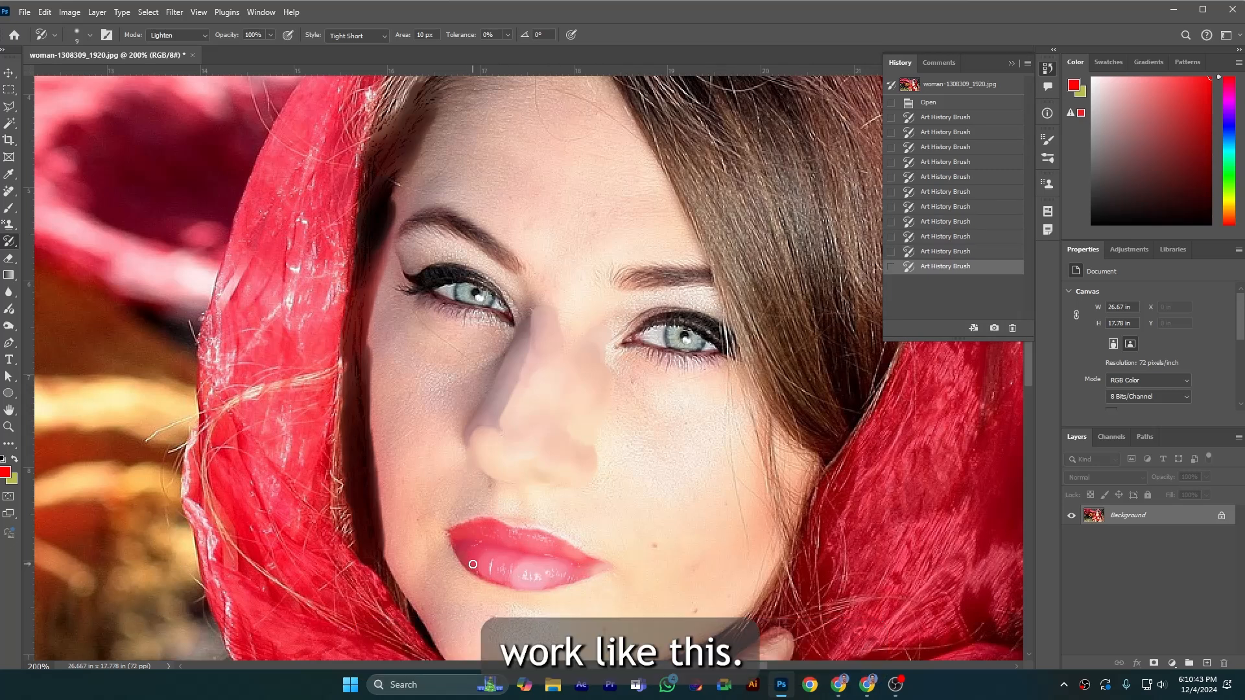
{"action": "left_click", "coordinate": [176, 35]}
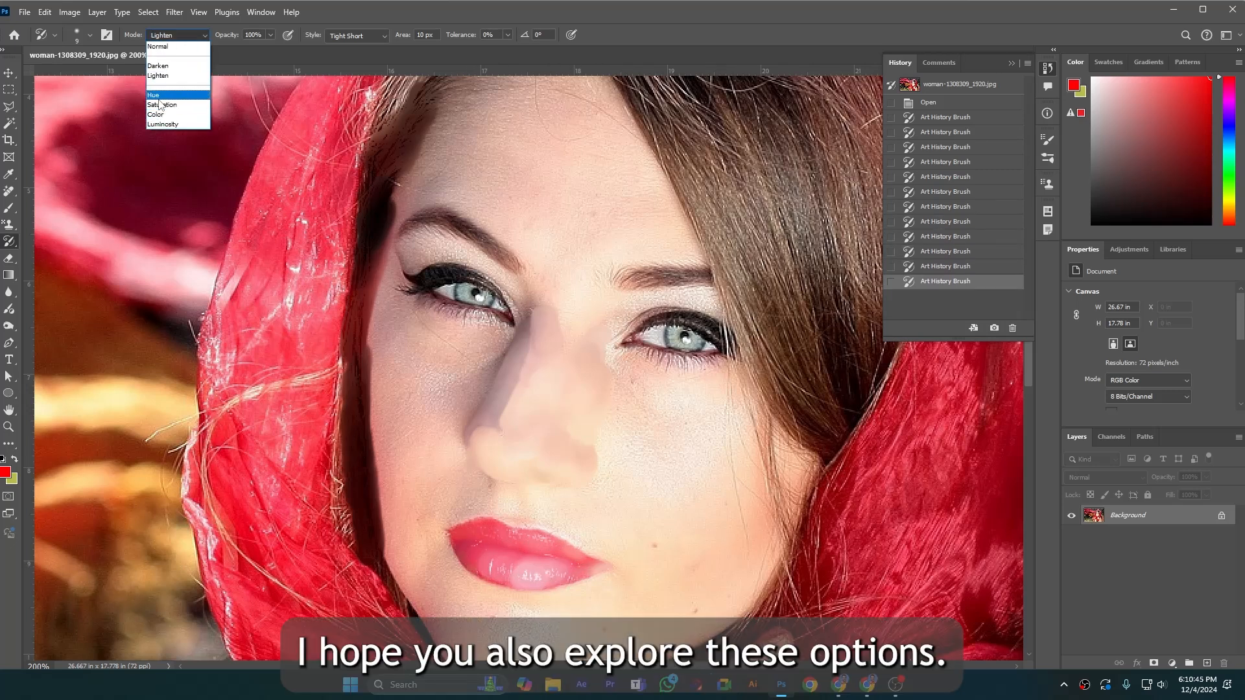
{"action": "left_click", "coordinate": [159, 46]}
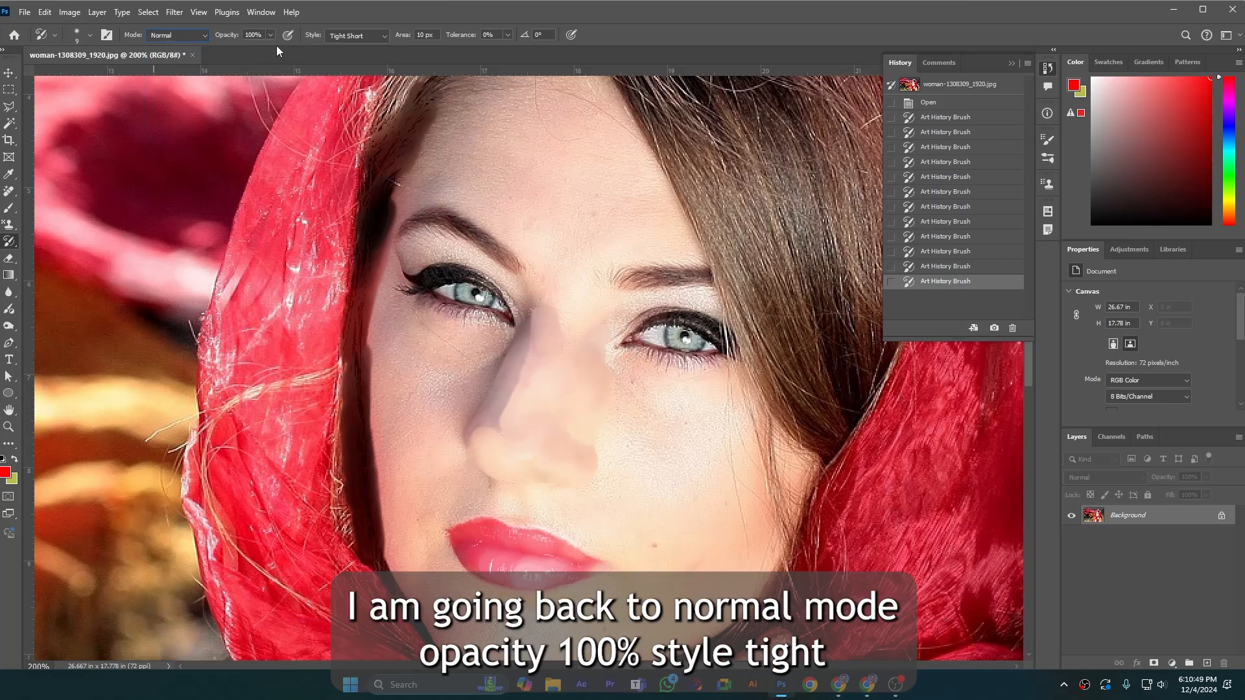
Set the stroke style to Loose Medium and paint across the forehead and left brow.
{"action": "left_click", "coordinate": [385, 35]}
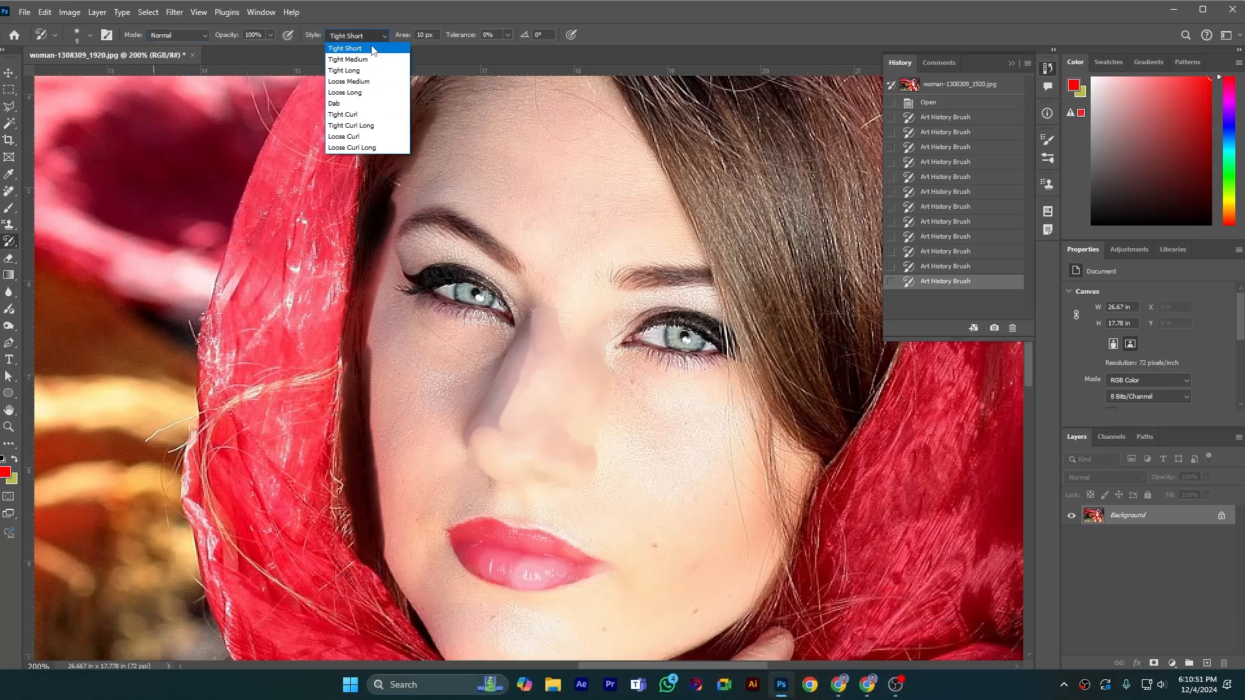
{"action": "mouse_move", "coordinate": [347, 81]}
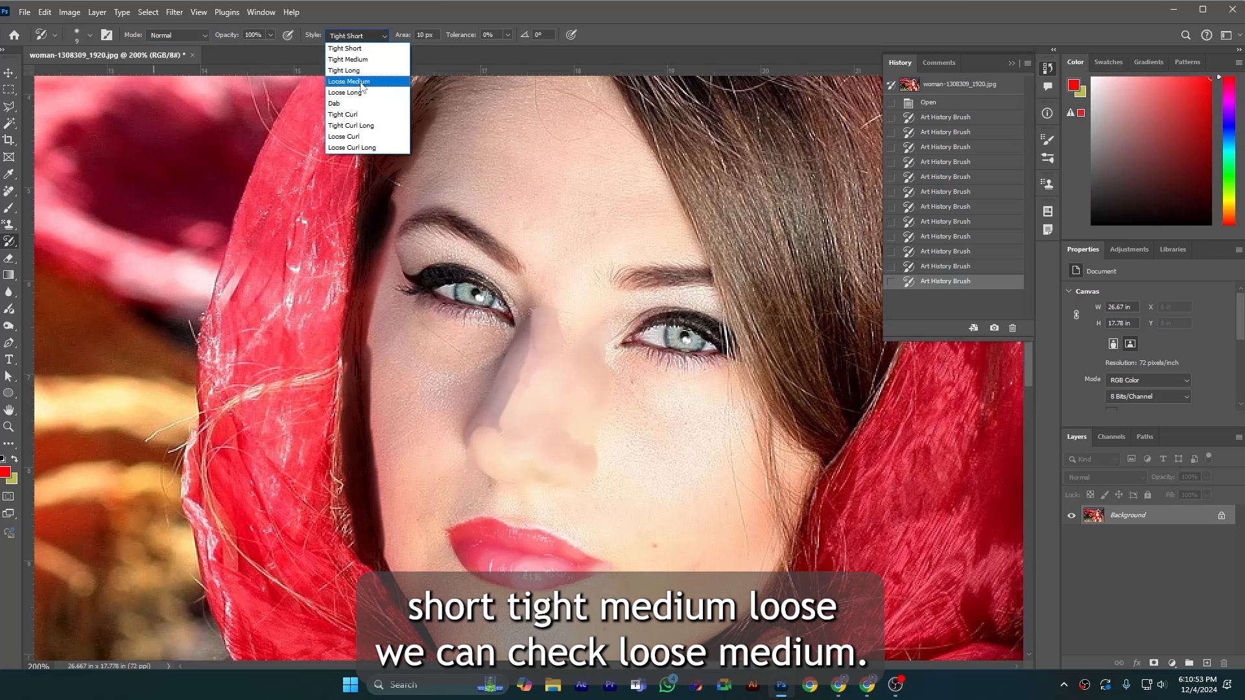
{"action": "left_click", "coordinate": [349, 81]}
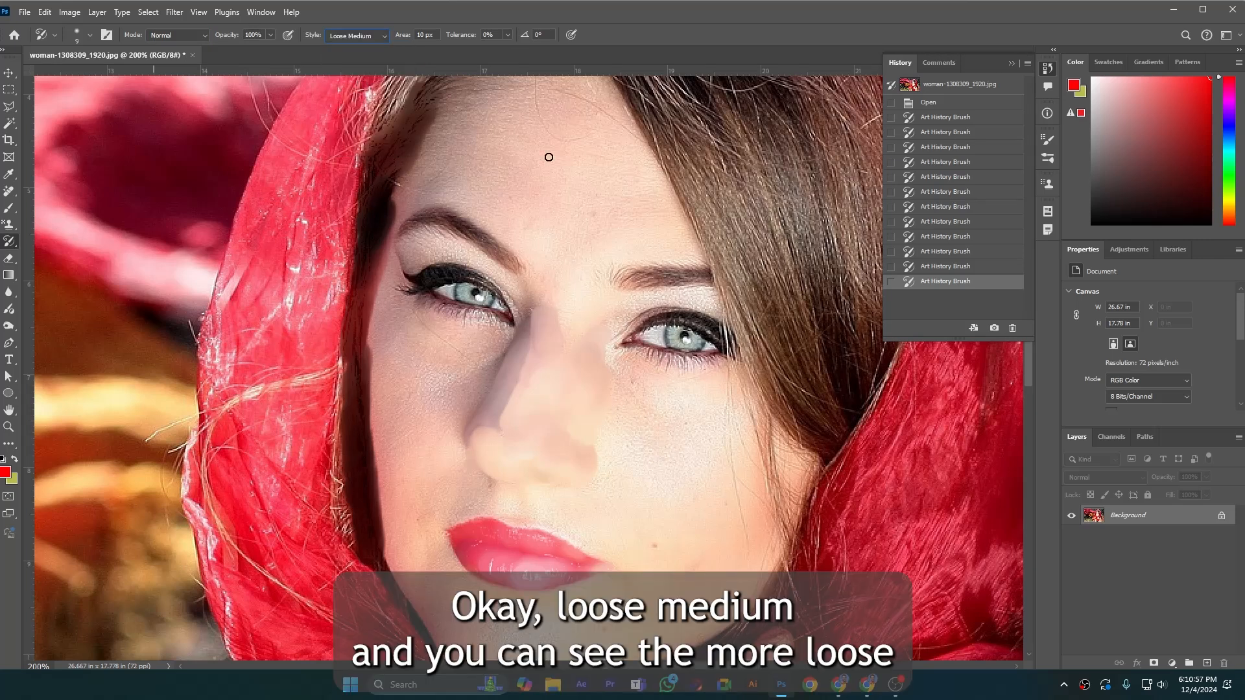
{"action": "left_click_drag", "start_coordinate": [548, 157], "coordinate": [553, 160]}
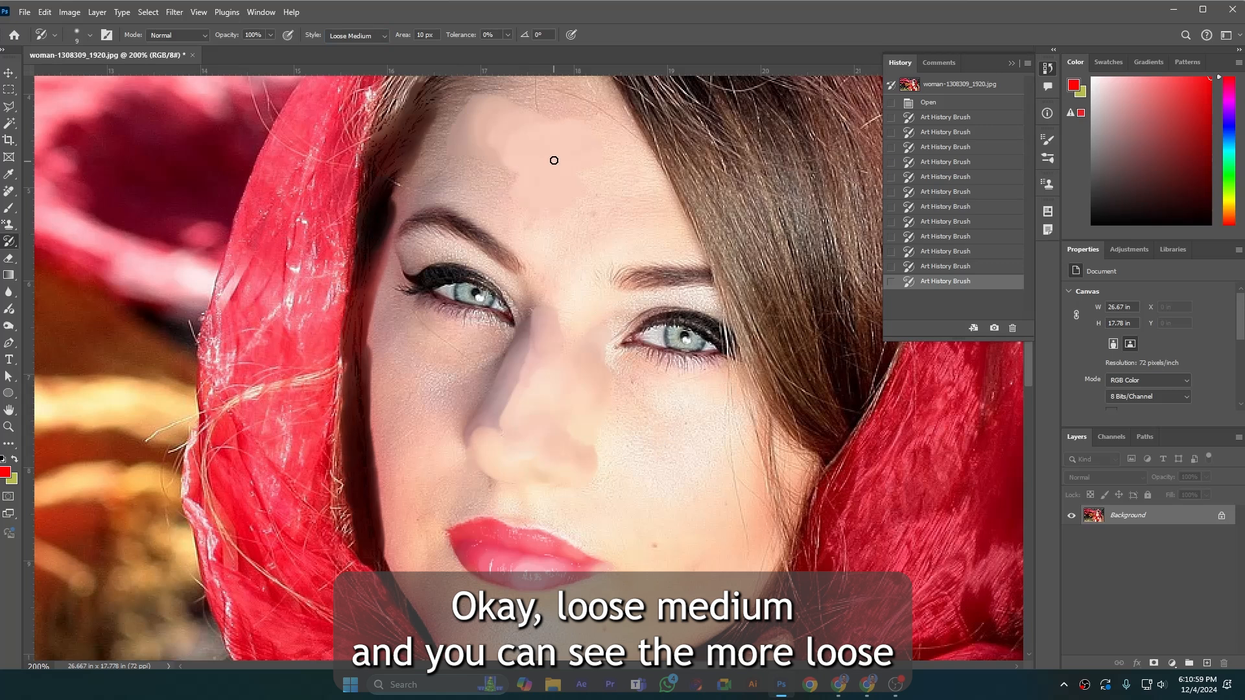
{"action": "left_click_drag", "start_coordinate": [554, 160], "coordinate": [451, 179]}
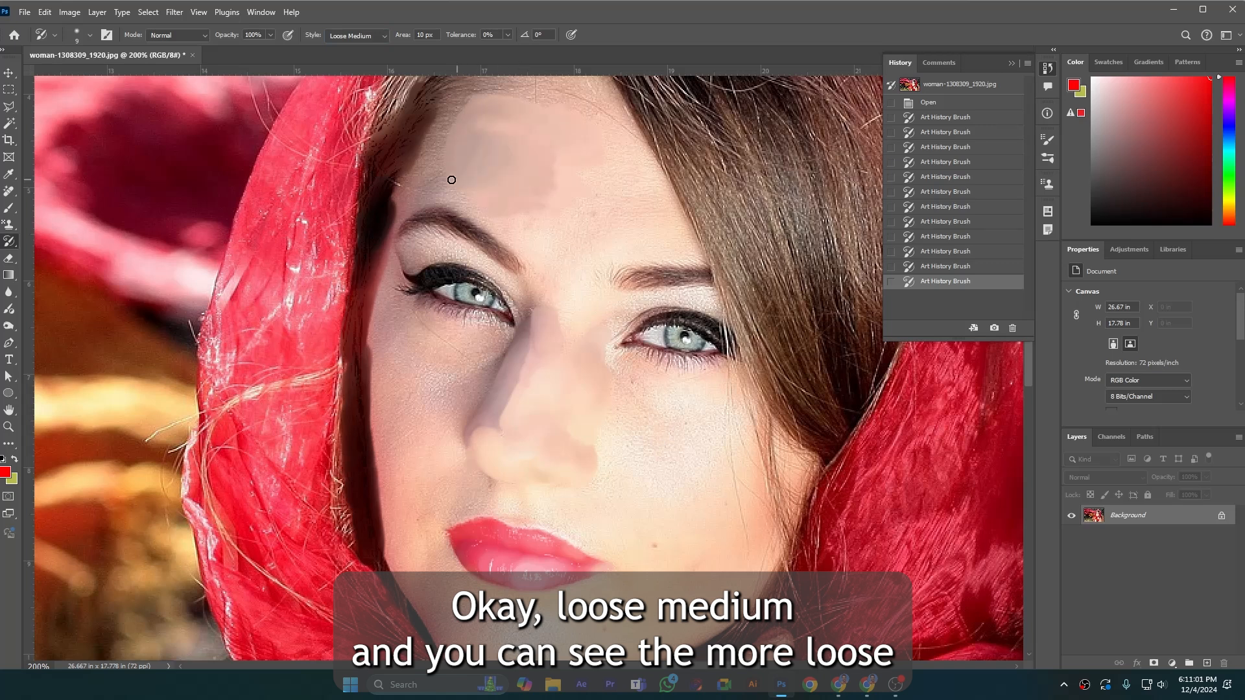
{"action": "left_click_drag", "start_coordinate": [451, 179], "coordinate": [489, 204]}
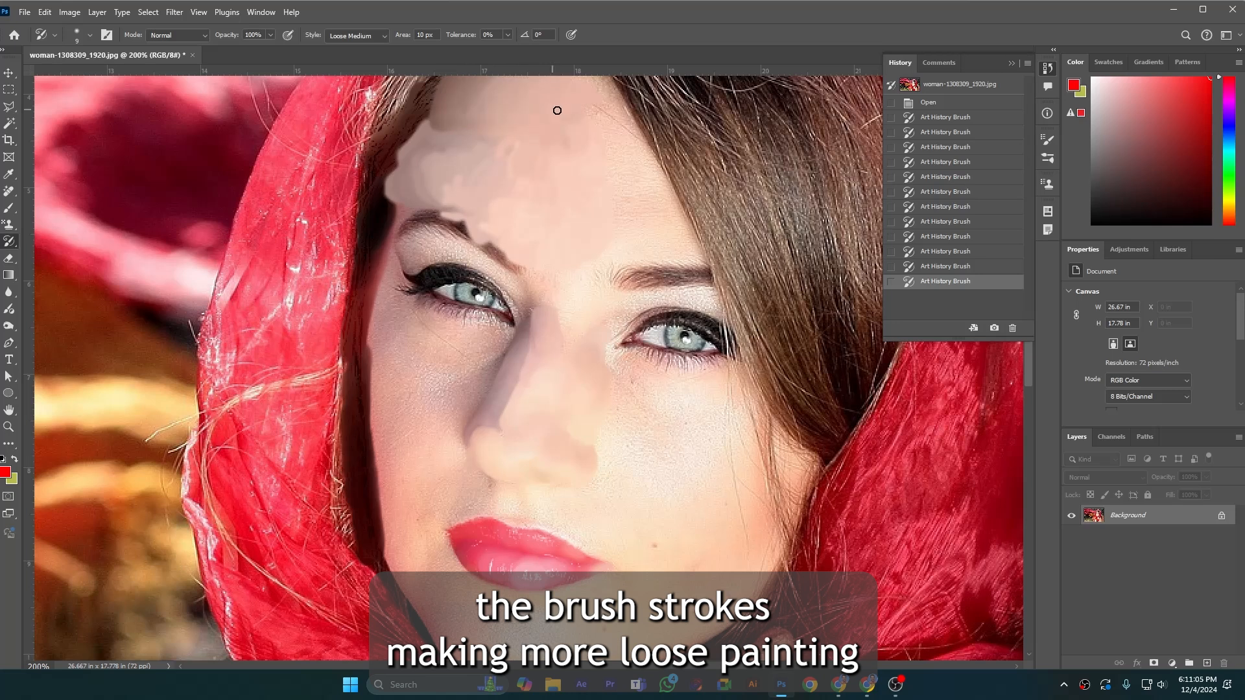
Set the Art History Brush stroke style to Dab.
{"action": "left_click", "coordinate": [385, 35]}
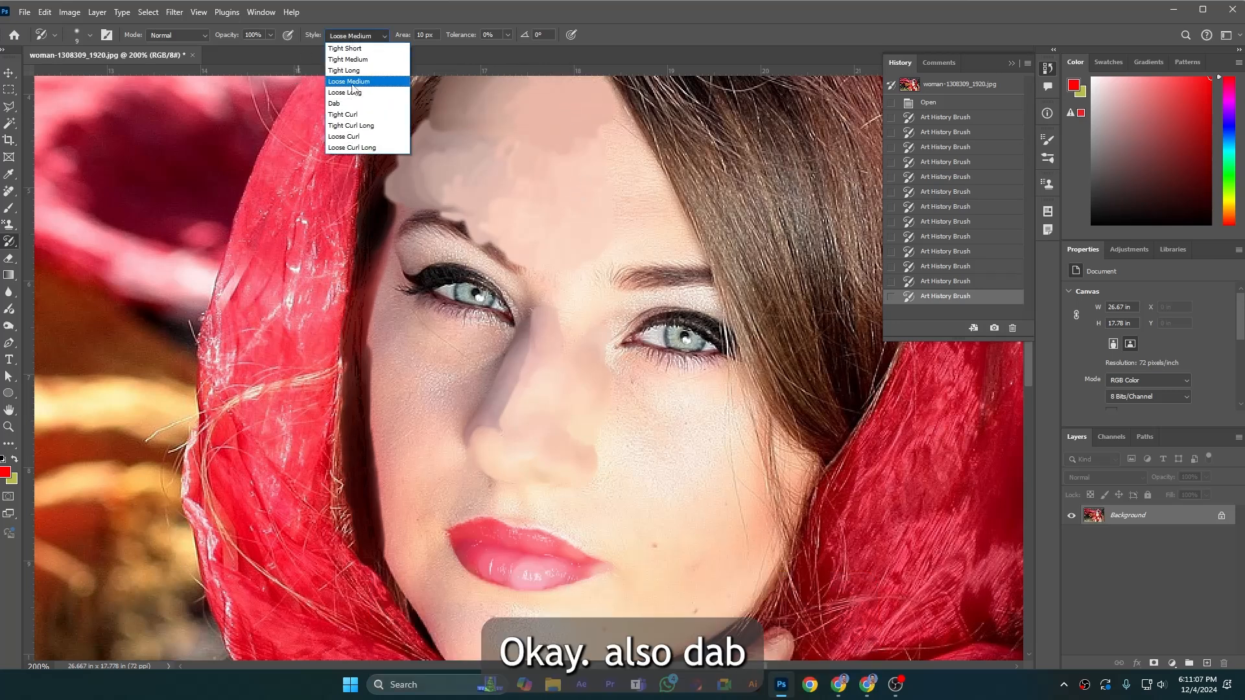
{"action": "left_click", "coordinate": [335, 103]}
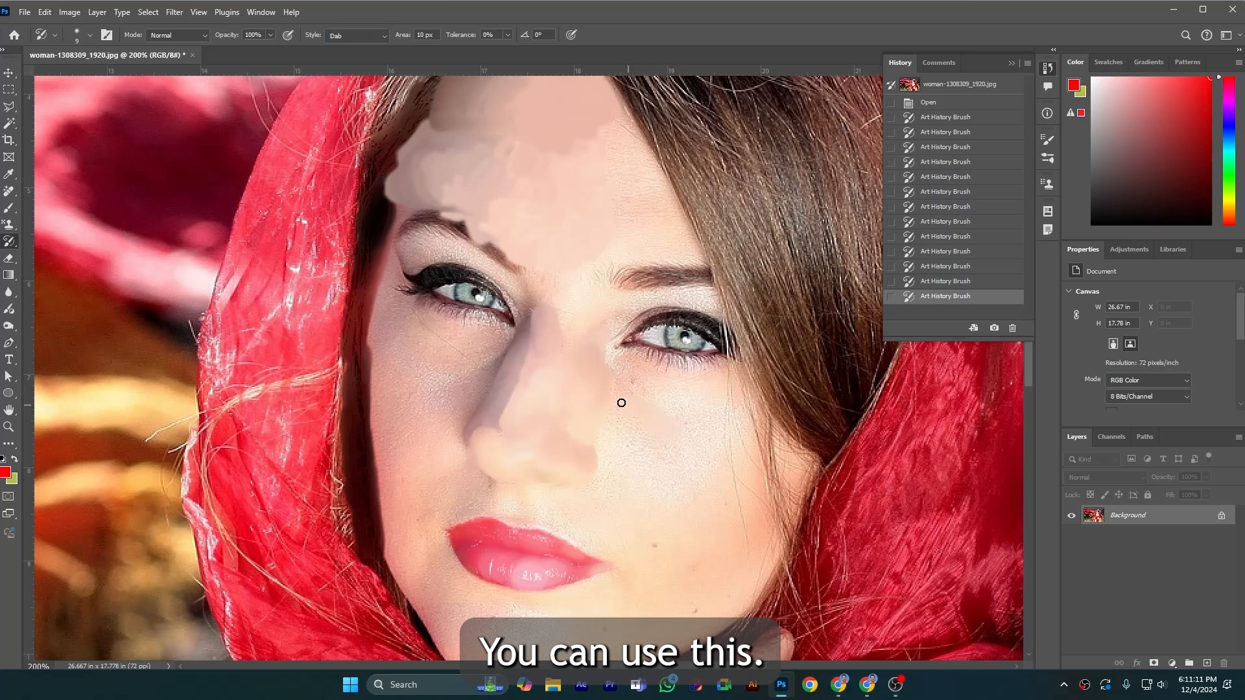
{"action": "mouse_move", "coordinate": [669, 397]}
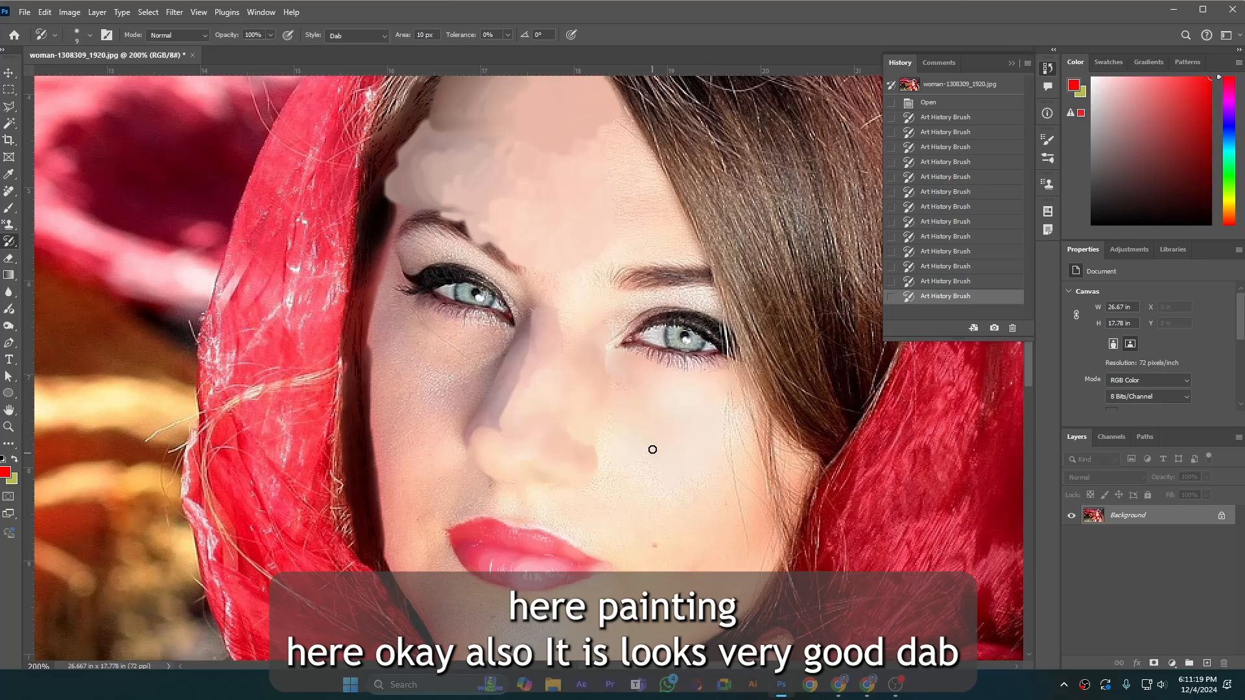
{"action": "mouse_move", "coordinate": [711, 467]}
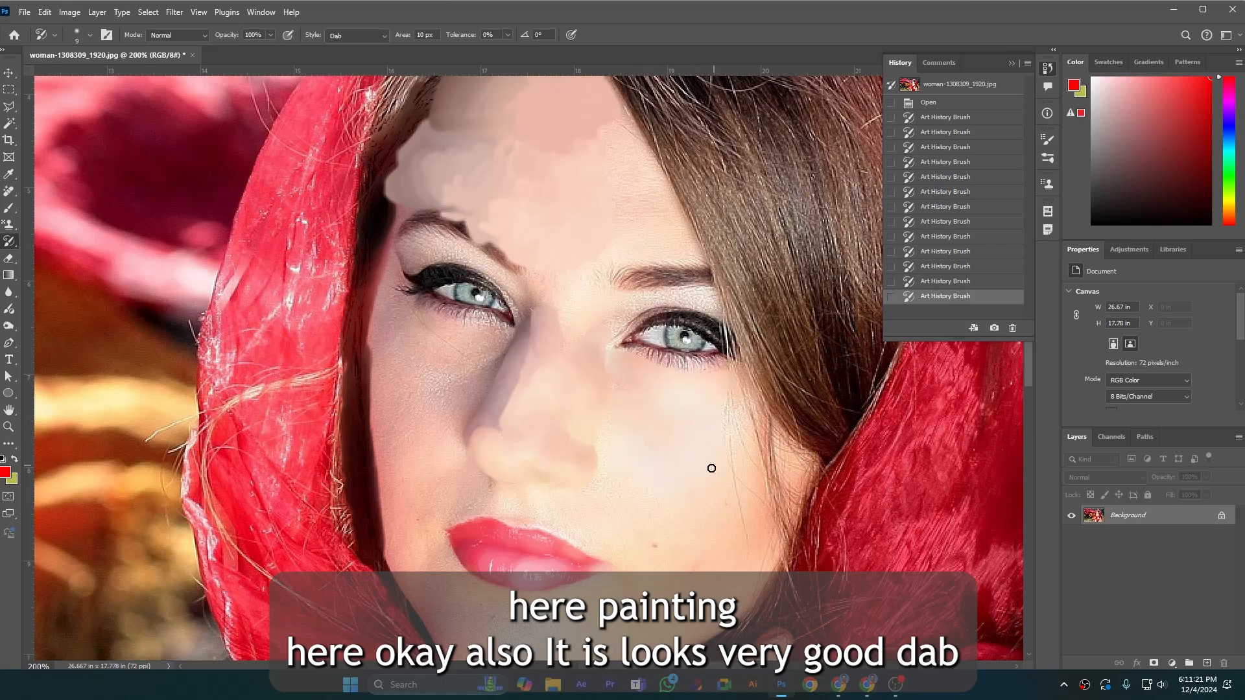
Set the Loose Curl style and paint curly strokes over the right cheek.
{"action": "left_click", "coordinate": [383, 35]}
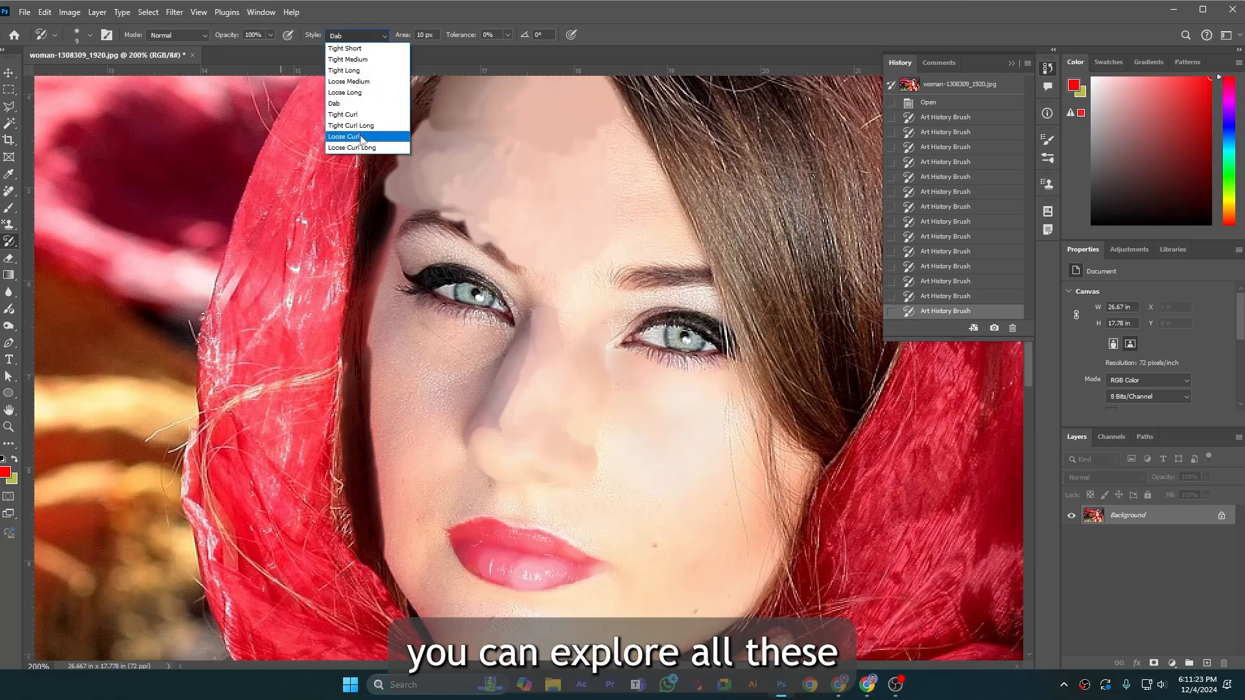
{"action": "left_click", "coordinate": [343, 135]}
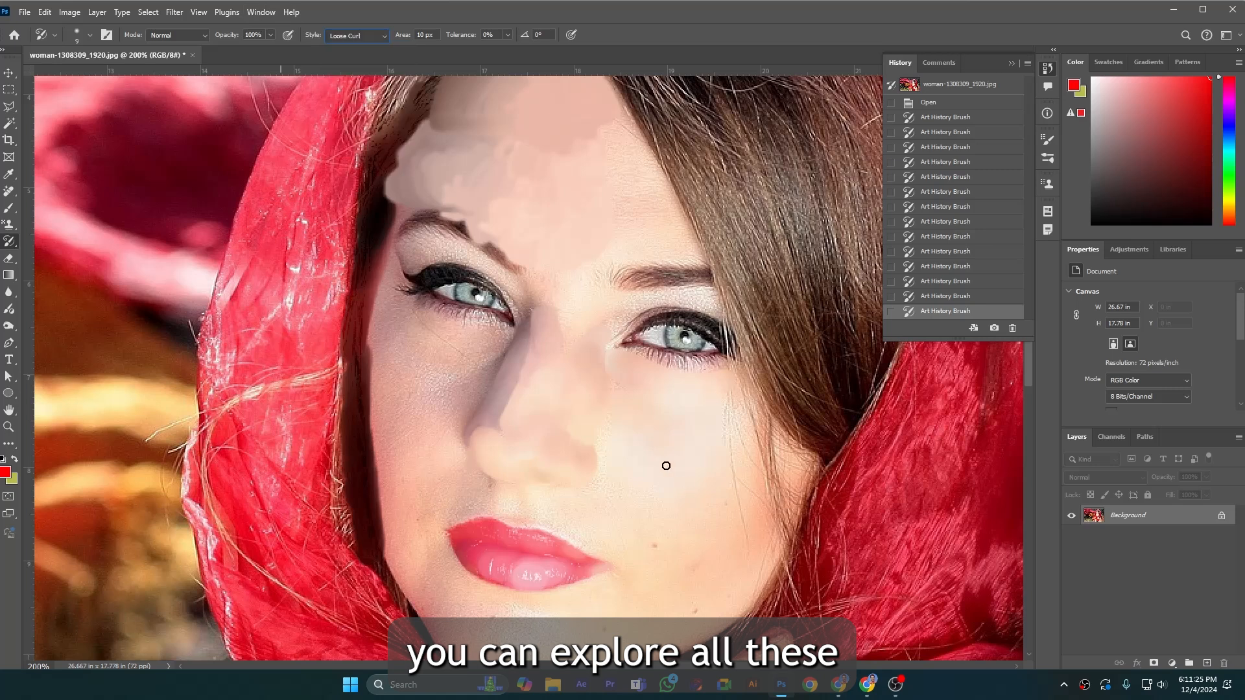
{"action": "left_click_drag", "start_coordinate": [666, 466], "coordinate": [697, 519]}
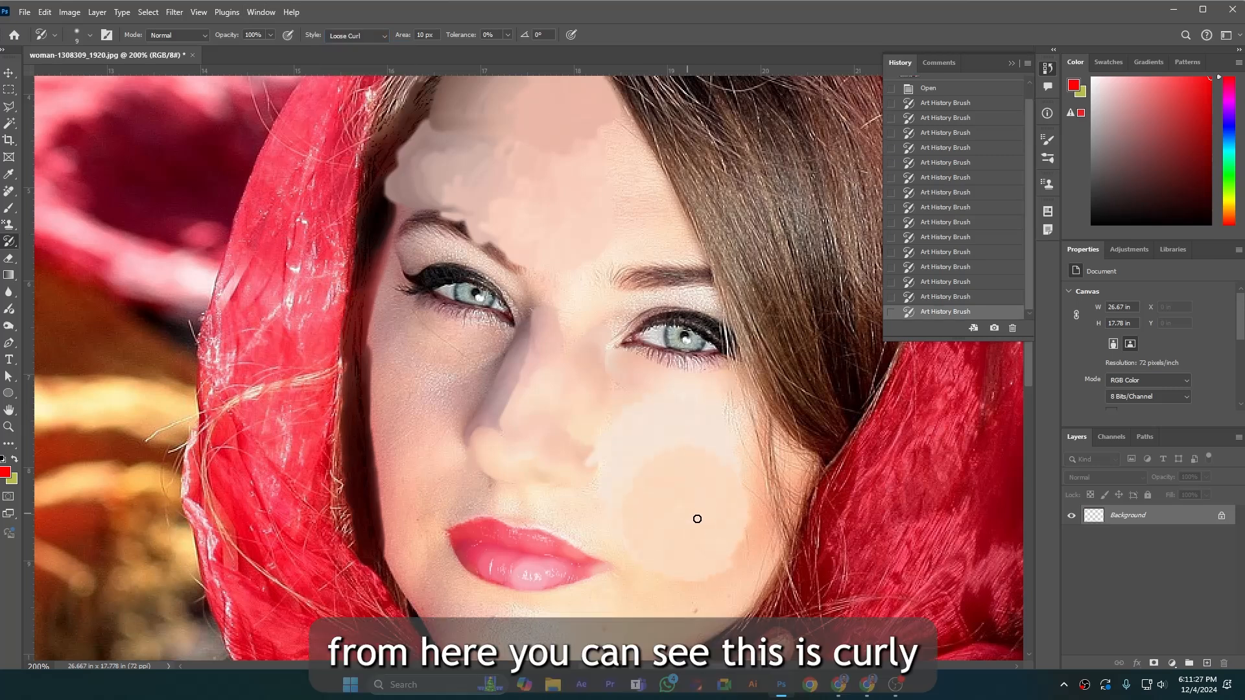
{"action": "left_click_drag", "start_coordinate": [697, 520], "coordinate": [746, 495]}
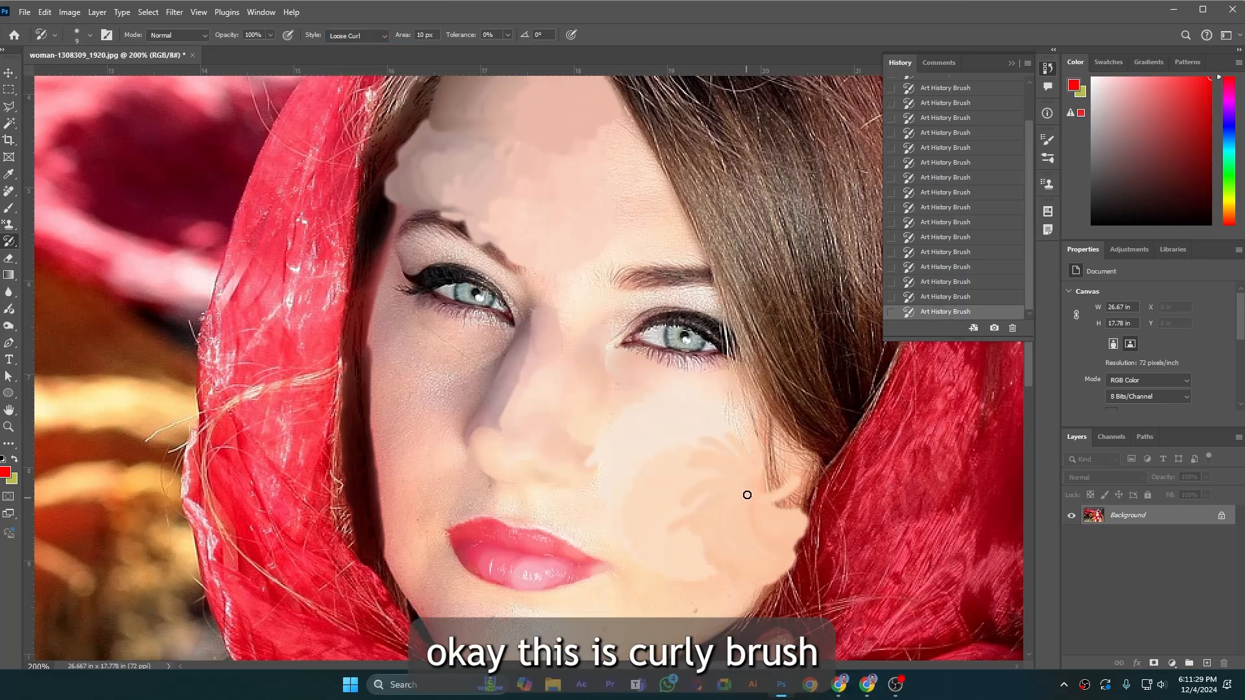
{"action": "left_click_drag", "start_coordinate": [747, 495], "coordinate": [679, 526]}
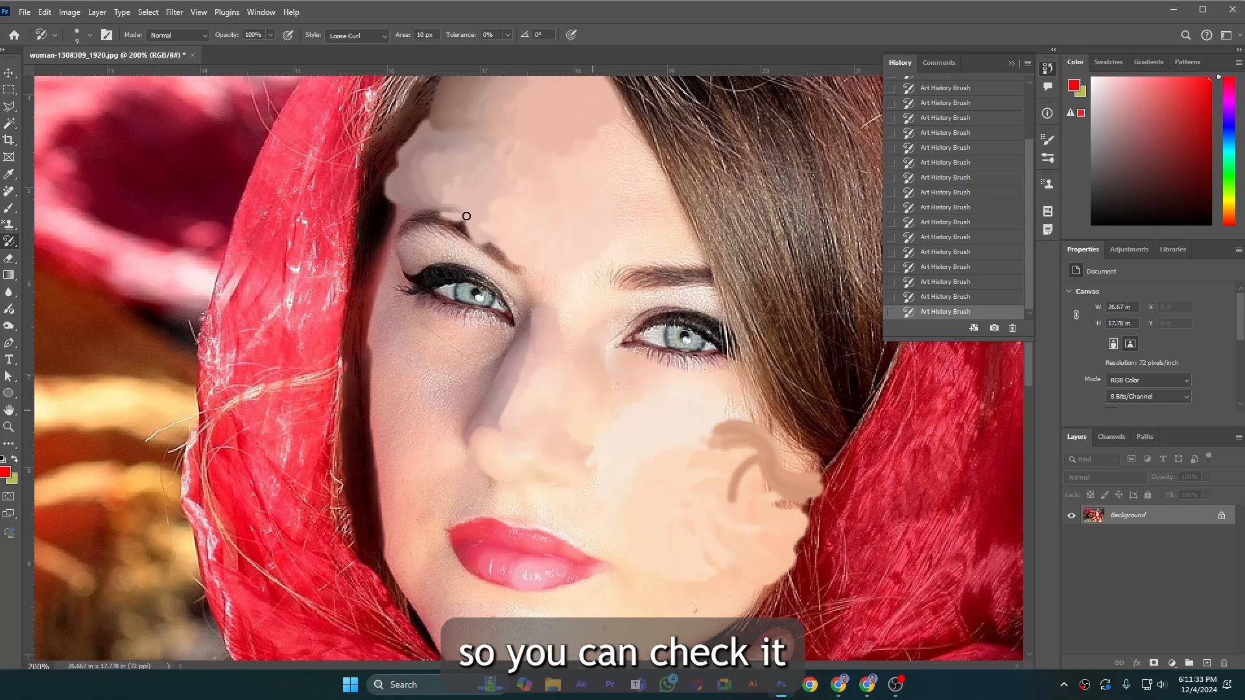
{"action": "left_click", "coordinate": [356, 35]}
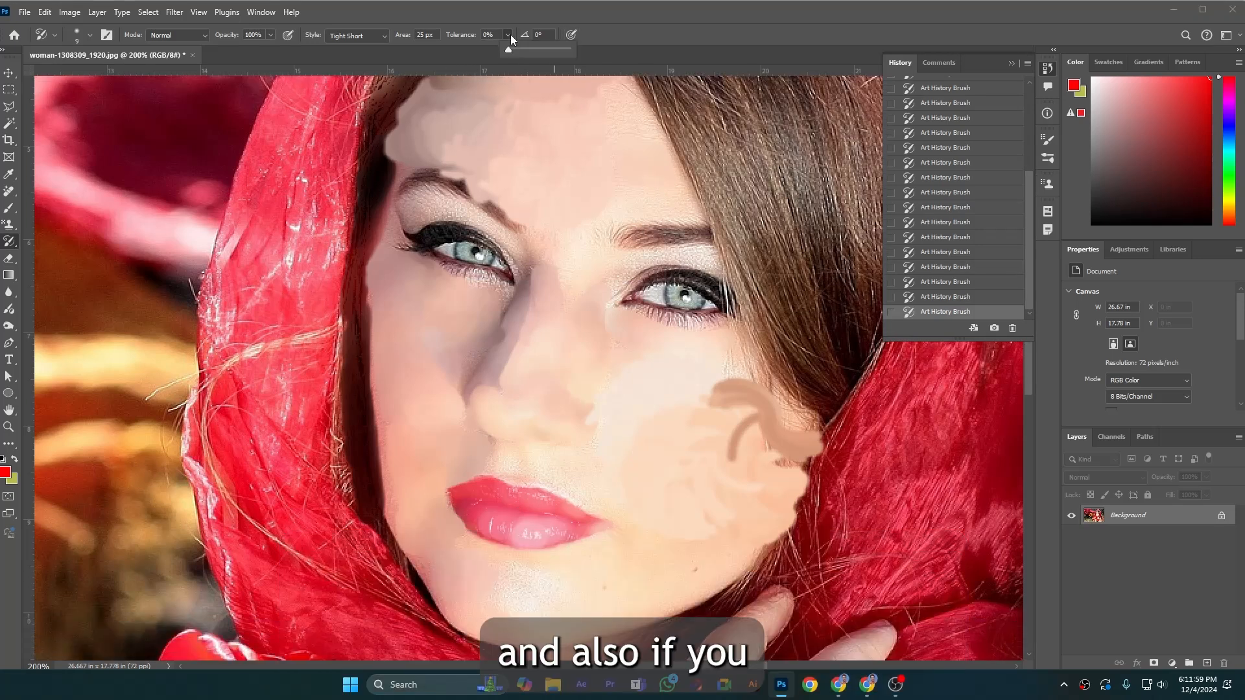
Raise tolerance to 100% and repaint the chin and lips with Tight Short strokes.
{"action": "left_click_drag", "start_coordinate": [508, 49], "coordinate": [576, 49]}
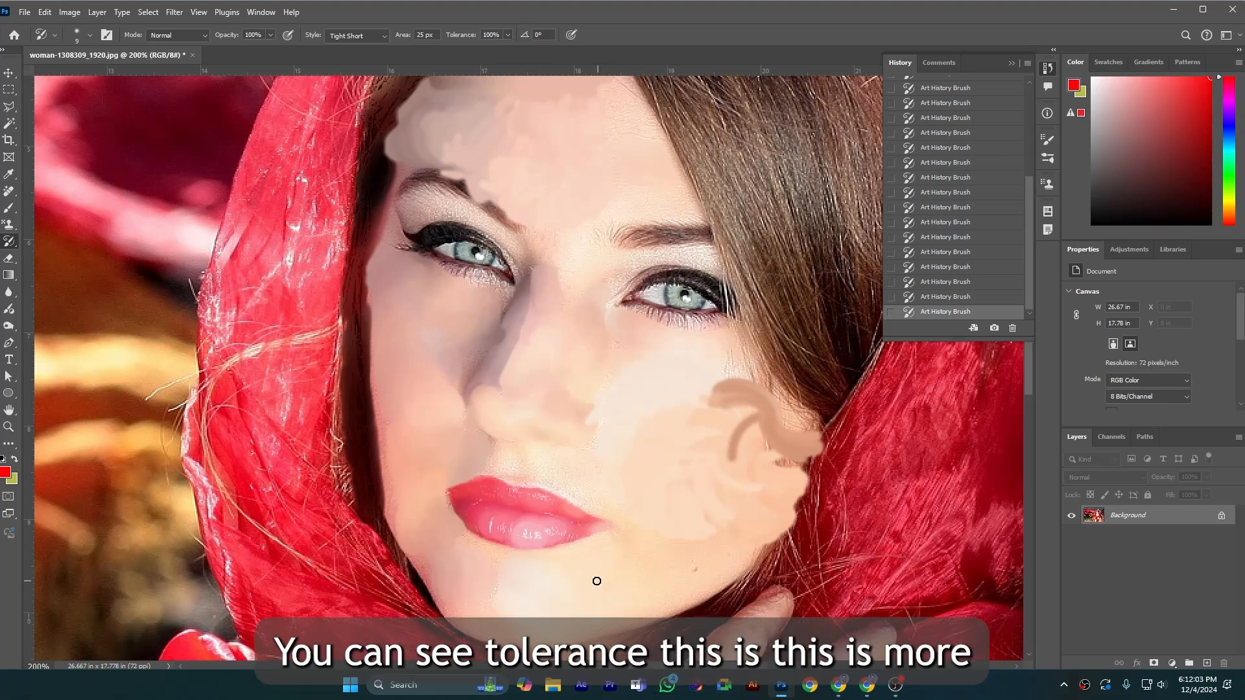
{"action": "left_click_drag", "start_coordinate": [596, 581], "coordinate": [529, 534]}
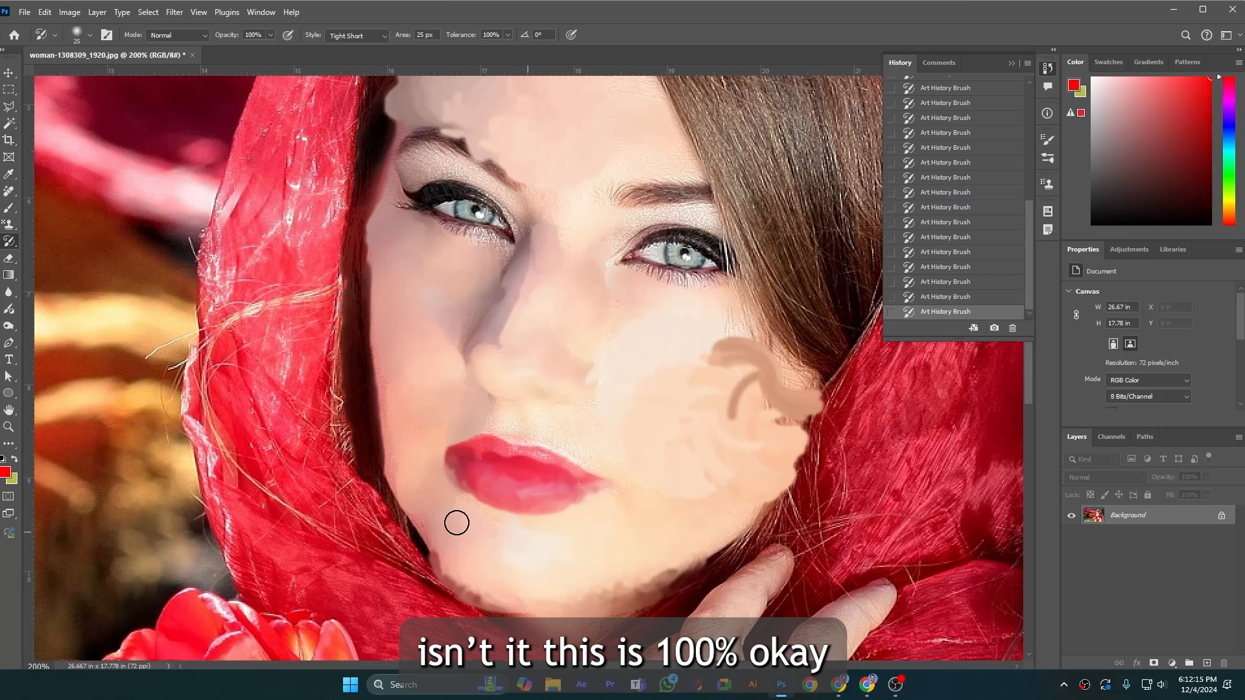
{"action": "left_click_drag", "start_coordinate": [456, 523], "coordinate": [301, 155]}
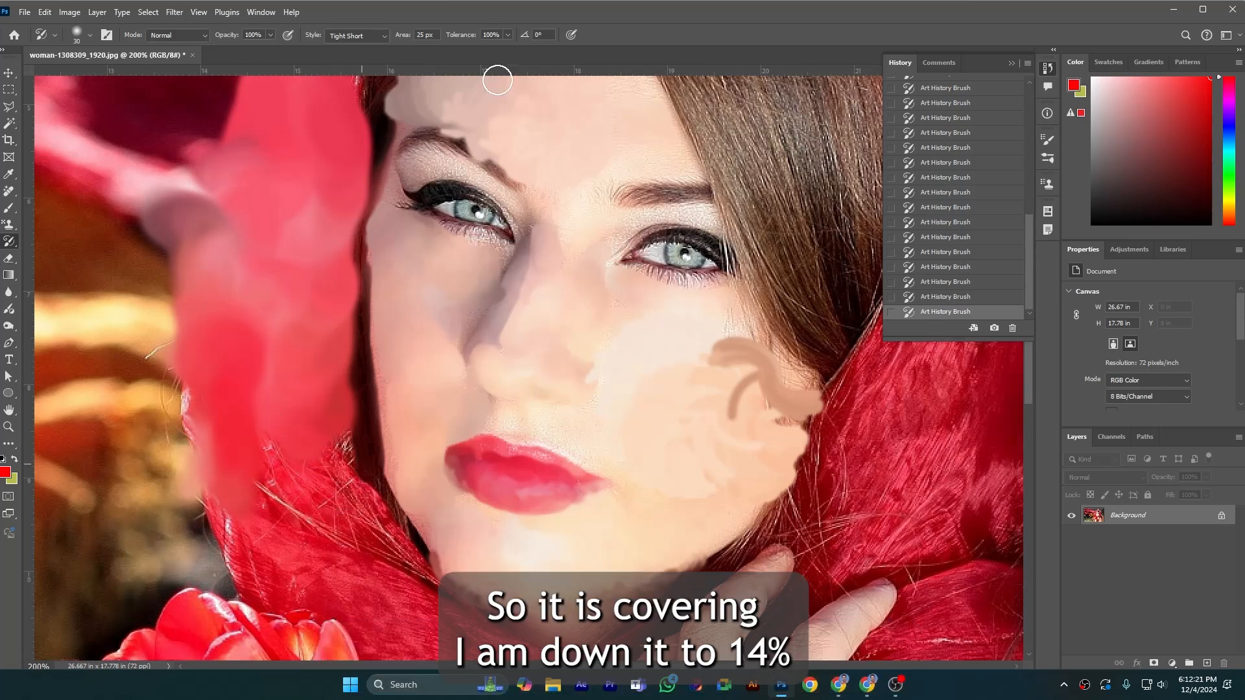
Lower tolerance to 14% and repaint the scarf beside the neck and the fingers.
{"action": "left_click_drag", "start_coordinate": [497, 51], "coordinate": [477, 51]}
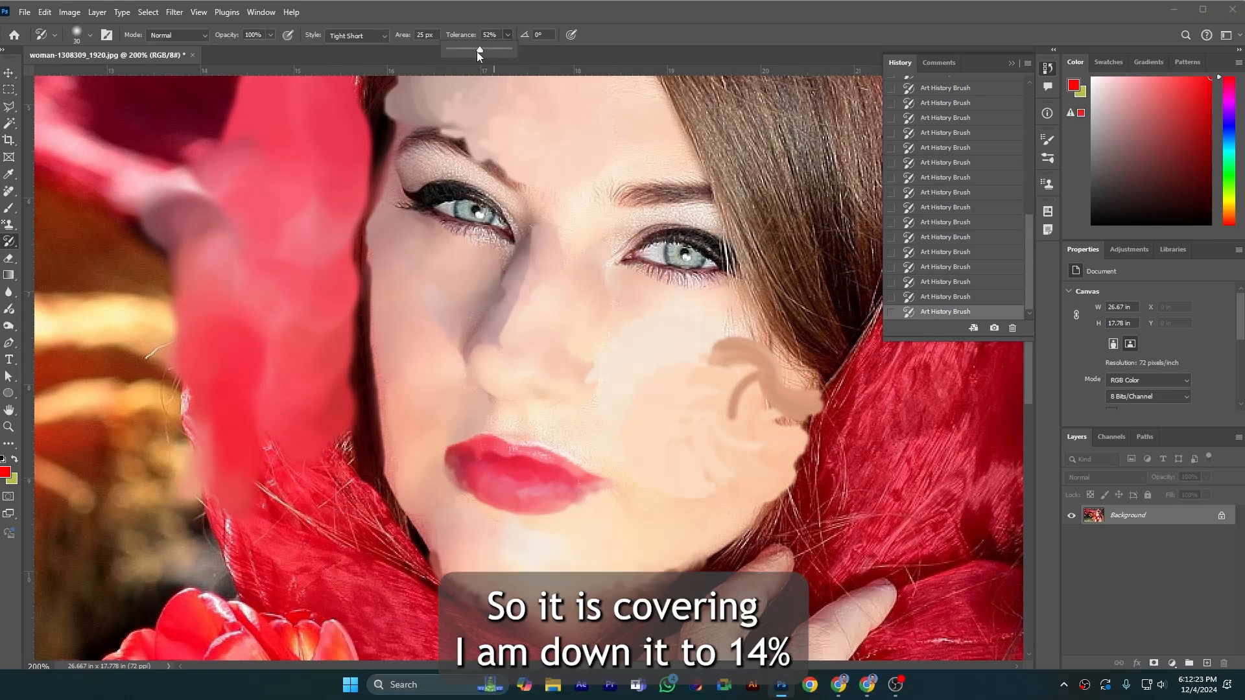
{"action": "left_click_drag", "start_coordinate": [480, 50], "coordinate": [458, 50]}
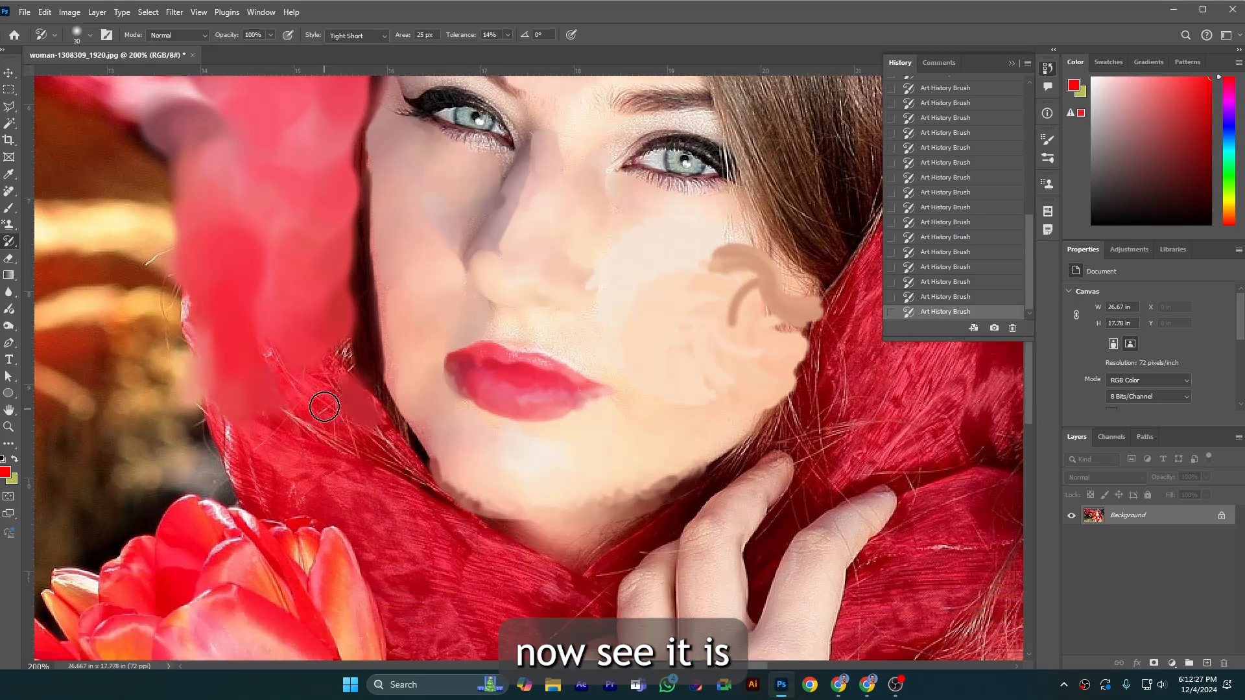
{"action": "left_click_drag", "start_coordinate": [324, 407], "coordinate": [264, 464]}
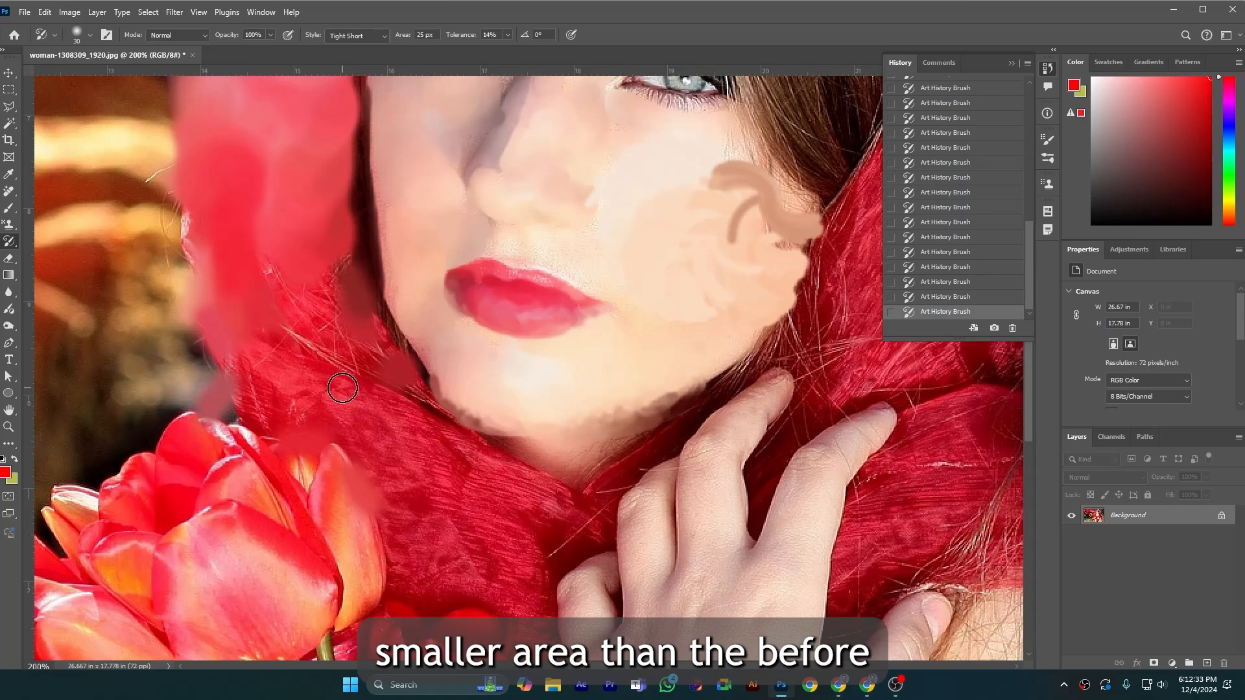
{"action": "mouse_move", "coordinate": [745, 501]}
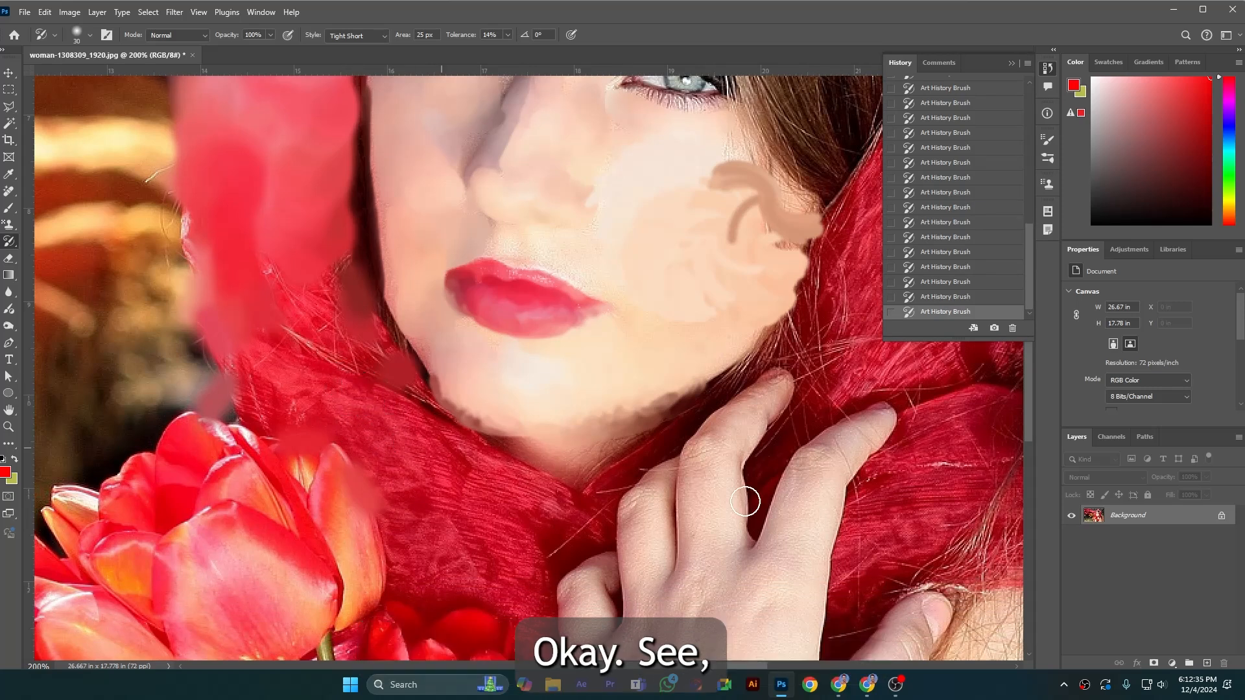
{"action": "left_click_drag", "start_coordinate": [745, 500], "coordinate": [694, 456]}
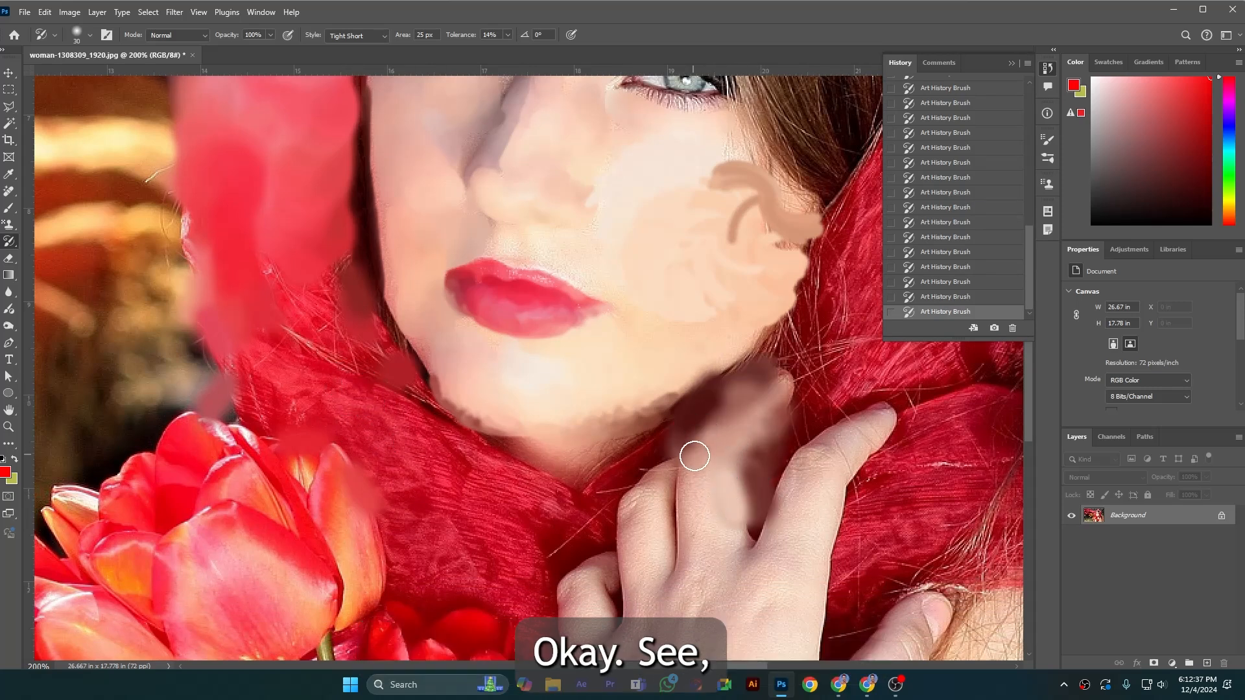